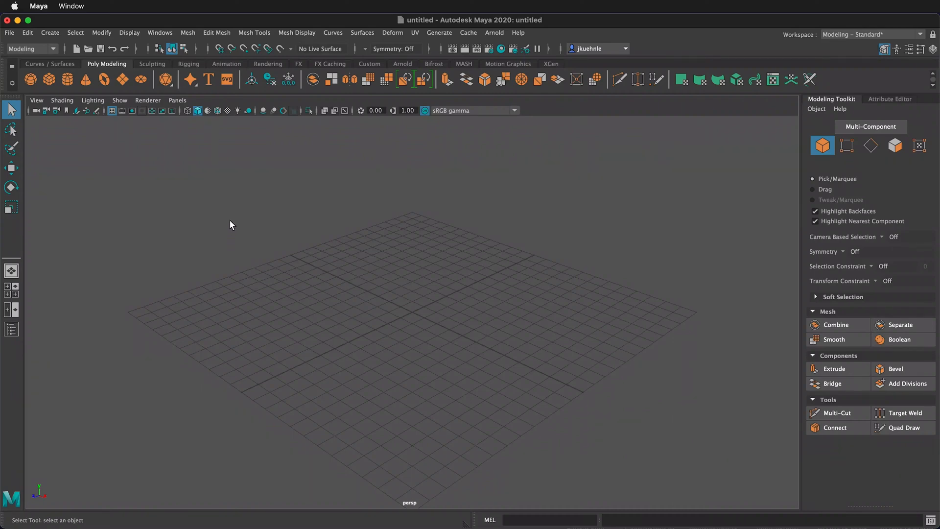
mouse_move(141, 168)
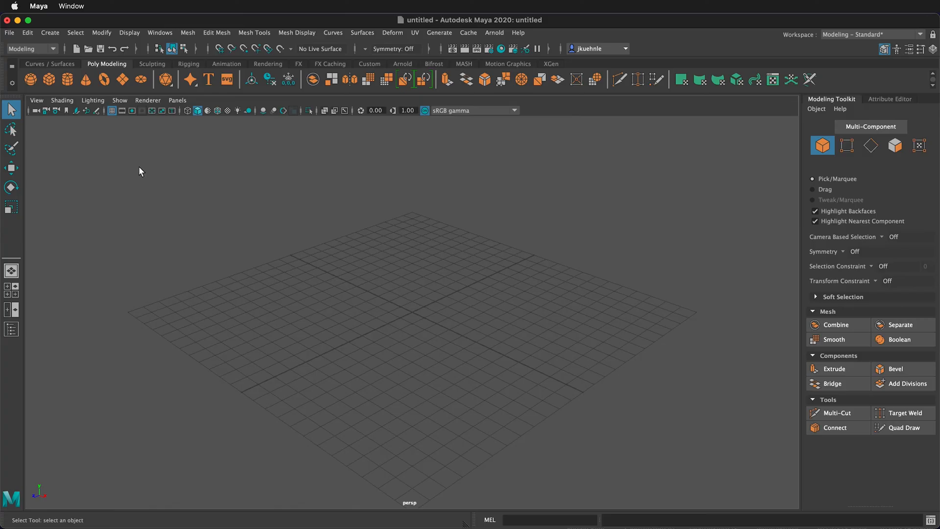
mouse_move(111, 197)
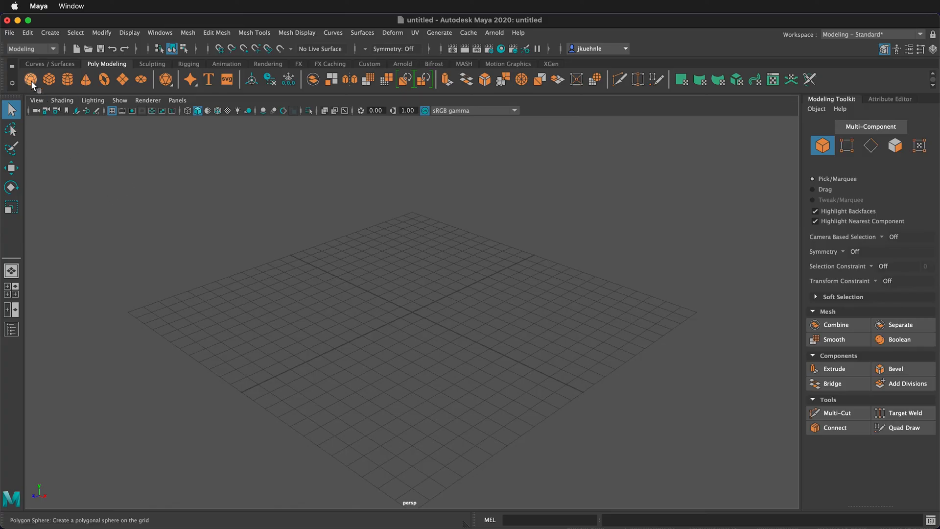
- Add a polygon sphere and set its Translate Y to 1 in the Attribute Editor
left_click(30, 79)
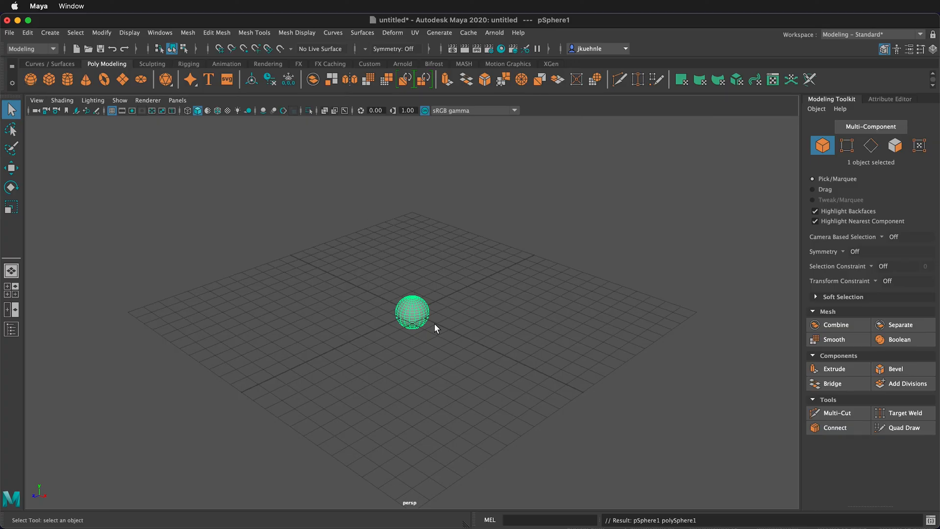
mouse_move(424, 328)
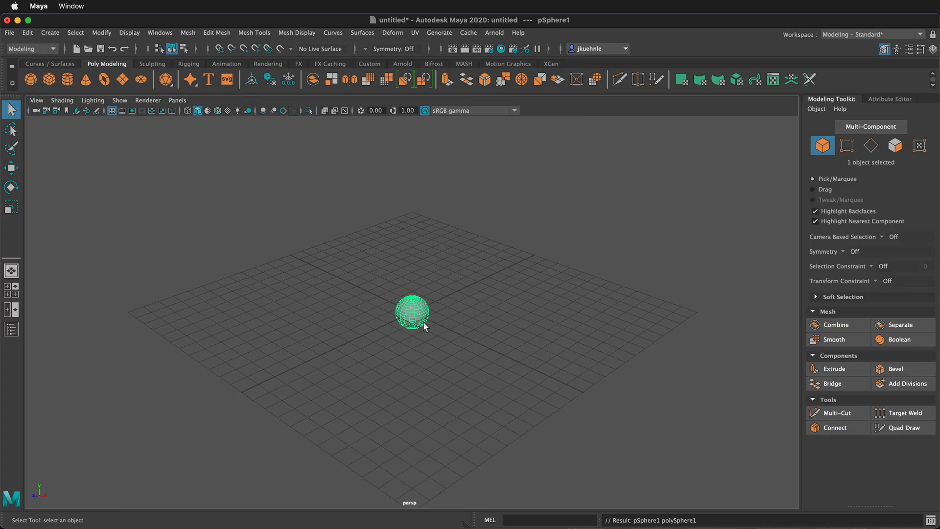
mouse_move(407, 286)
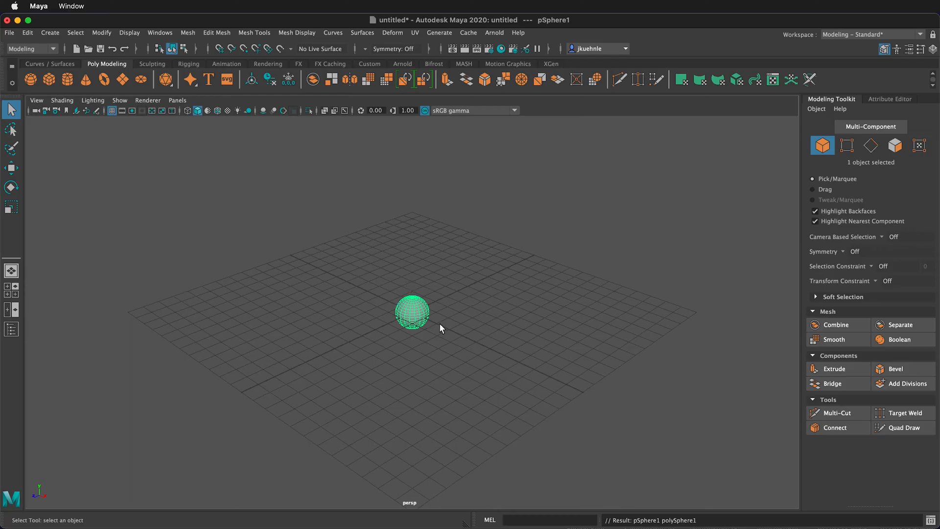
mouse_move(469, 323)
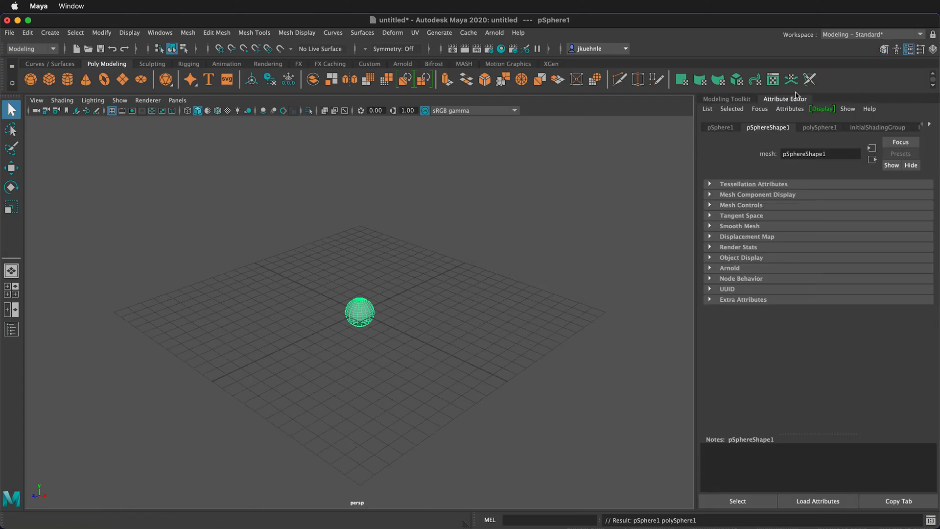
left_click(719, 128)
type("1")
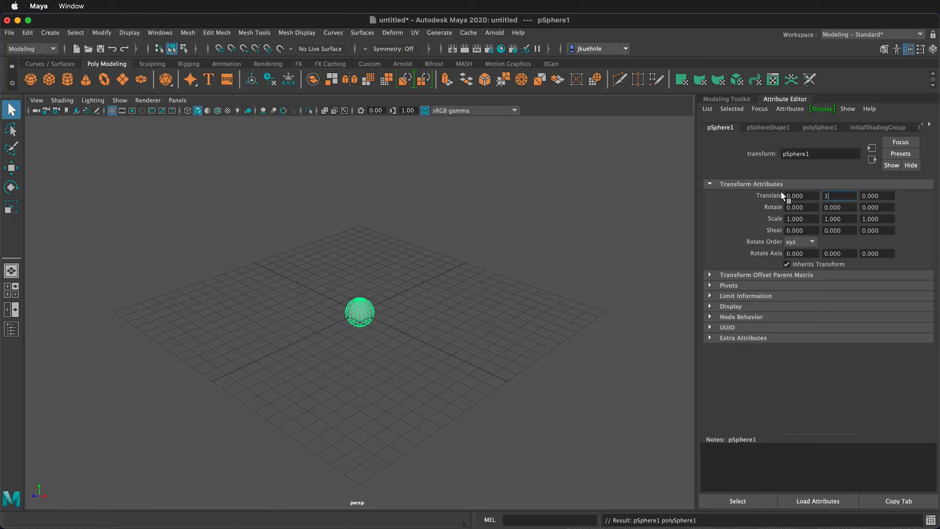
key("Return")
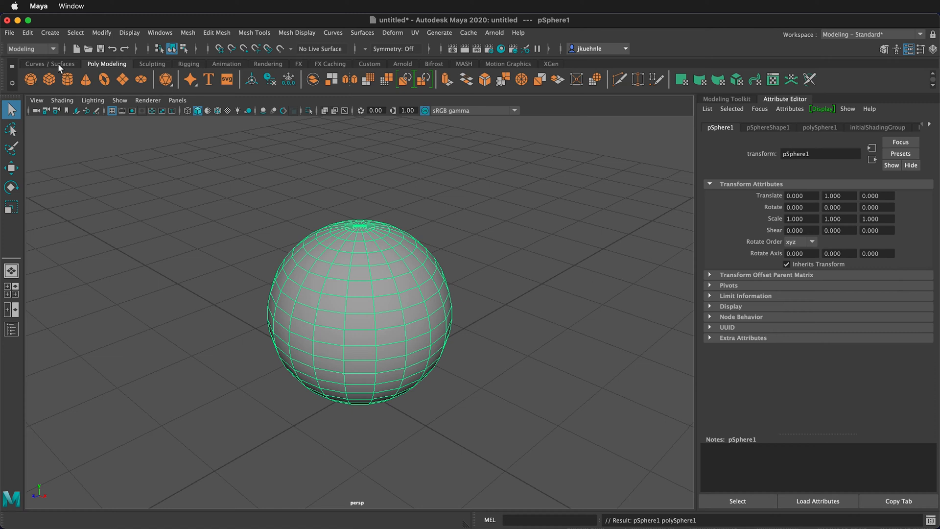
- Add a NURBS circle named Main_Controller, rename the sphere Ball, and show the Outliner
left_click(49, 64)
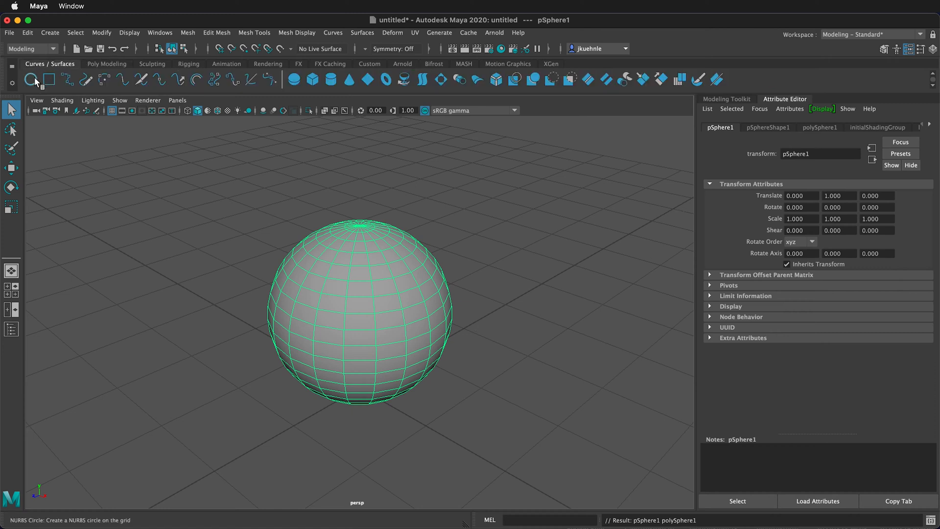
left_click(31, 79)
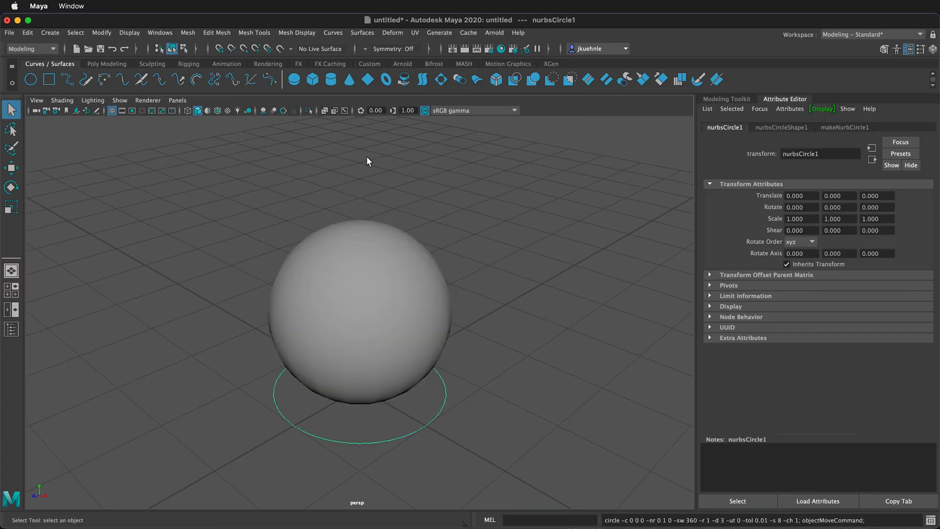
left_click(11, 328)
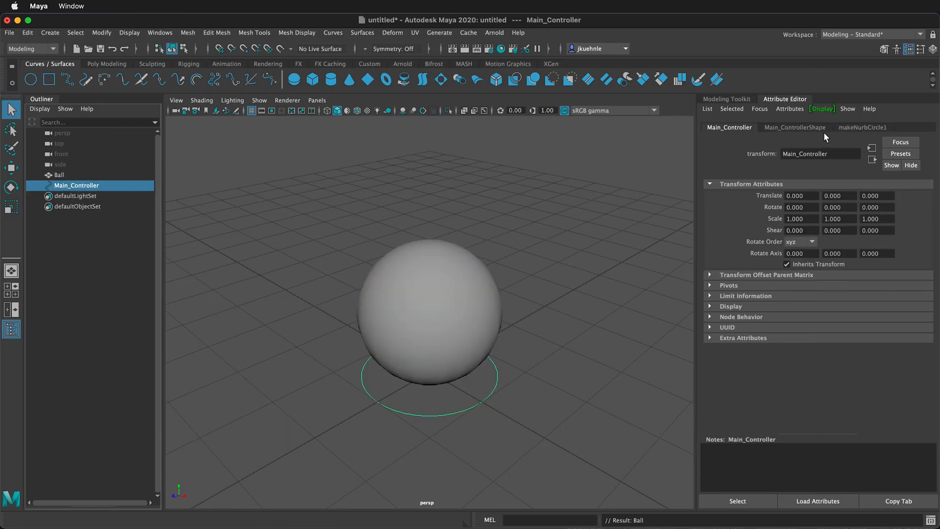
- Create a second NURBS circle with a larger radius, positioned and renamed Squash_Controller
left_click(862, 127)
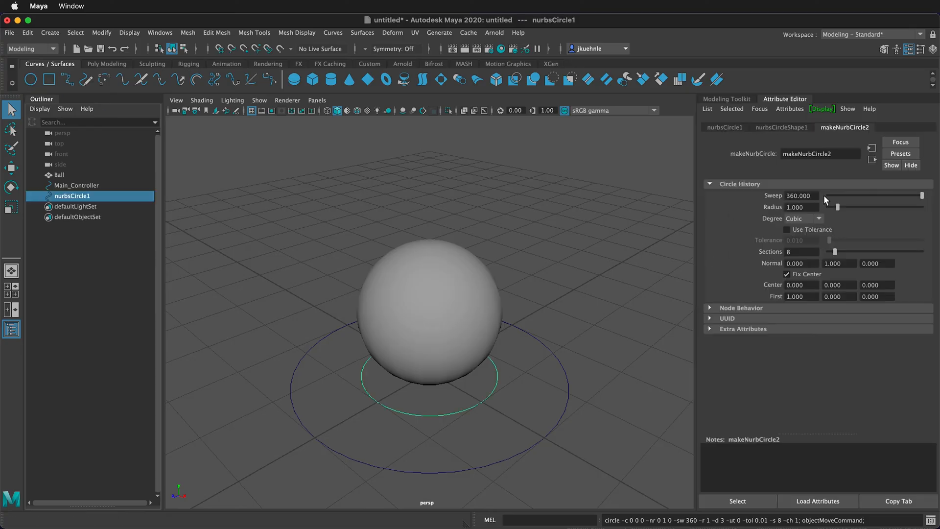
left_click(801, 207)
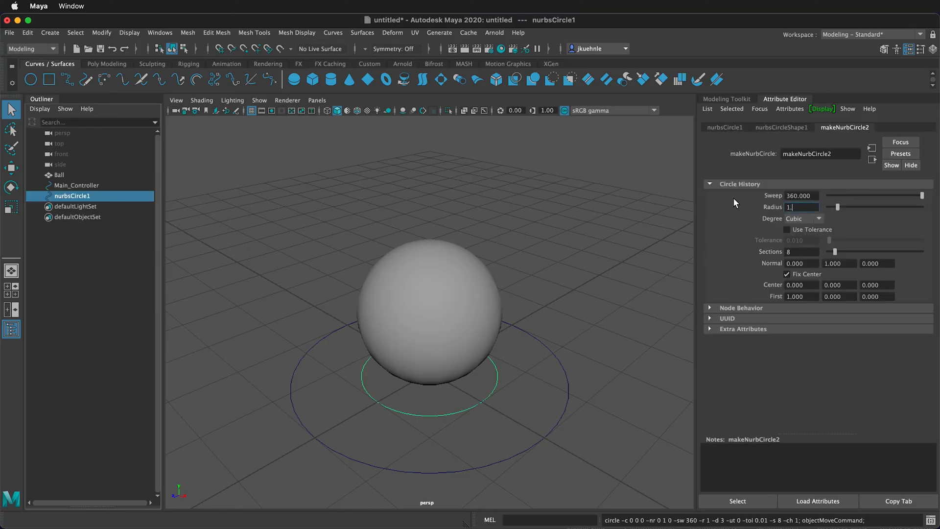
left_click(724, 127)
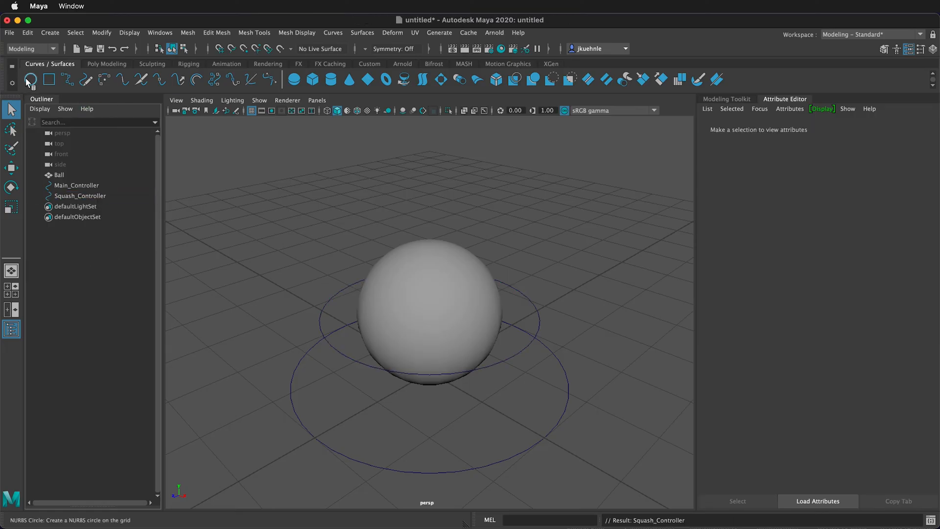
- Create Rotate_Controller circle with Translate Y 1, radius 1.2 and rotation -90
left_click(30, 79)
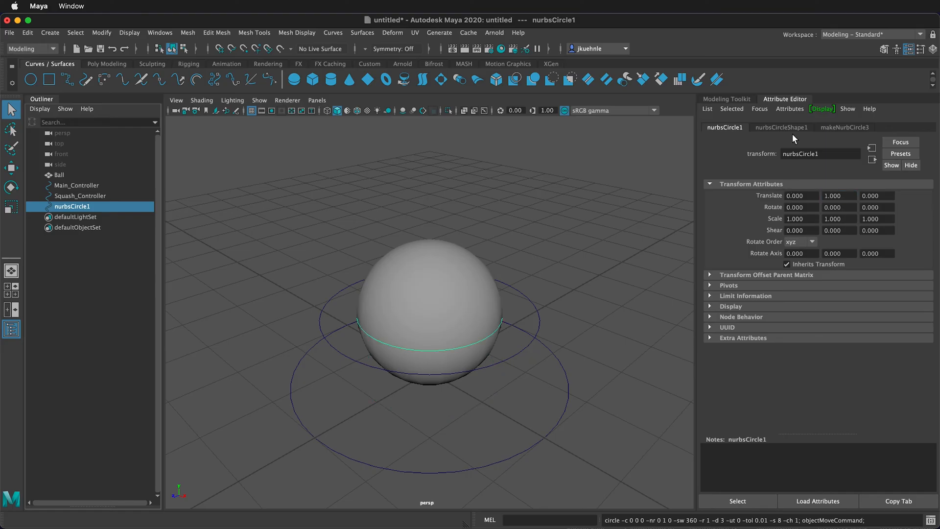
left_click(844, 127)
type("1.2")
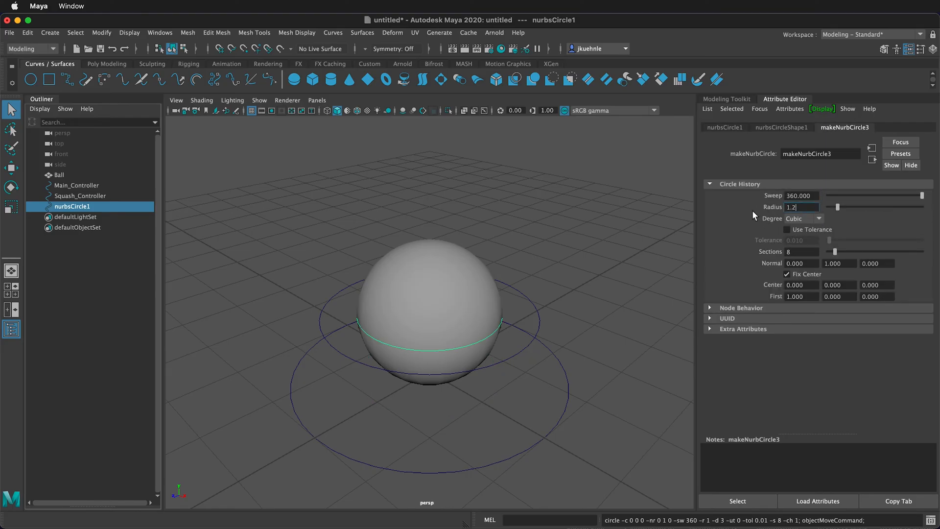
left_click(724, 128)
type("Rotate_Controller")
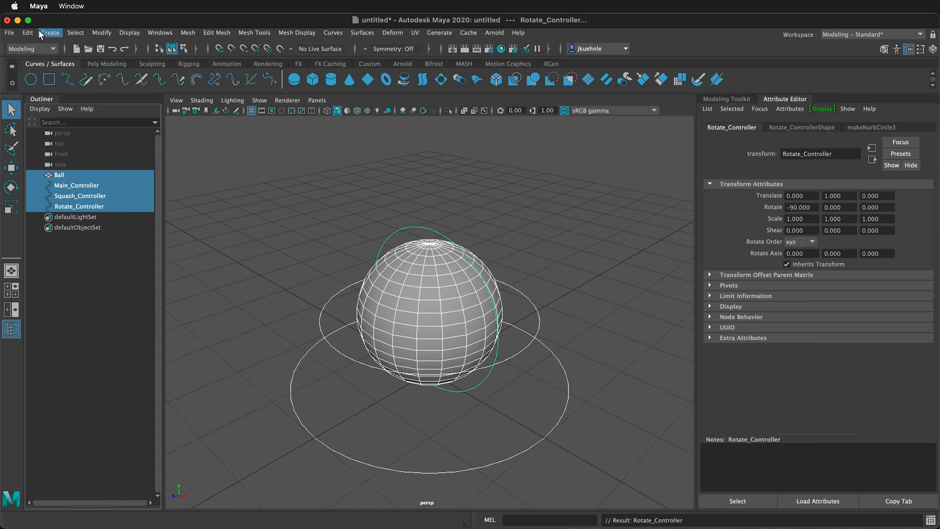
- Apply Freeze Transformations to Ball and the three controllers, then select Ball
left_click(27, 32)
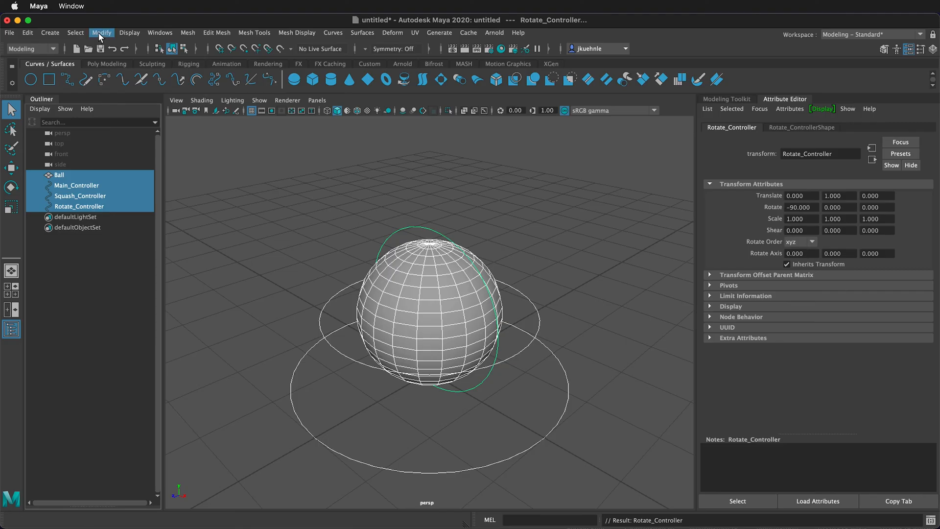
left_click(101, 32)
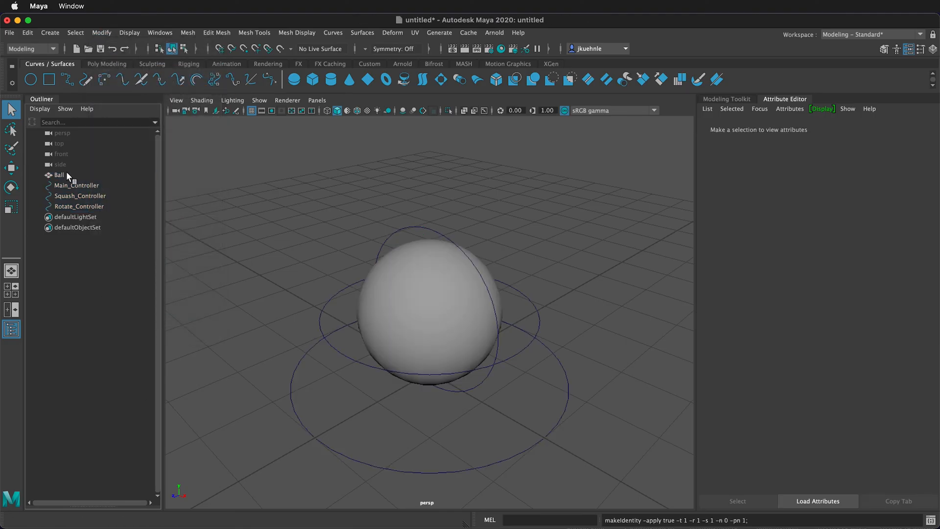
left_click(59, 174)
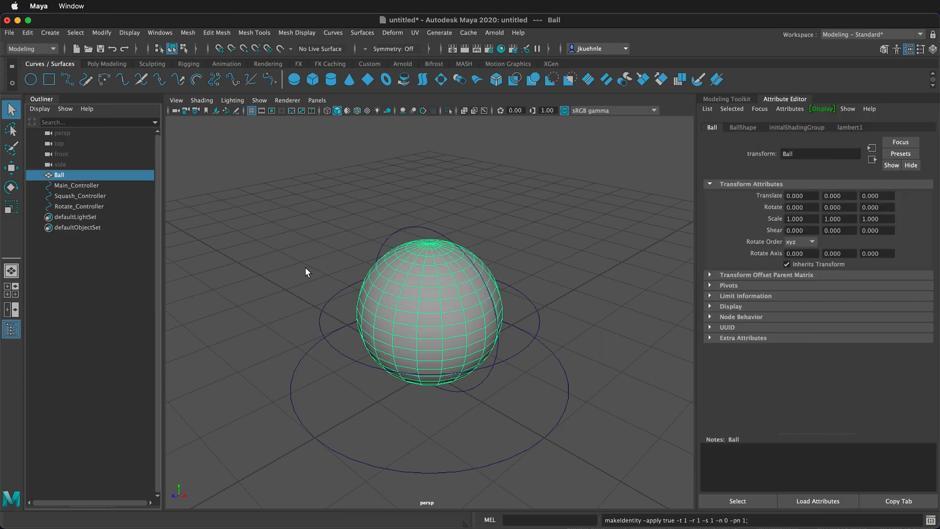
- Assign Ball a new Blinn material using a Checker texture as its color
right_click(400, 288)
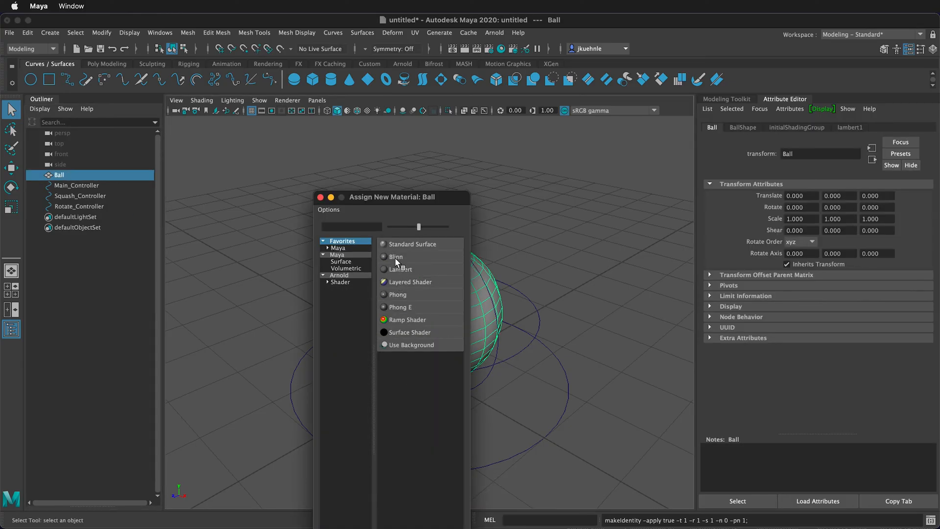
left_click(395, 256)
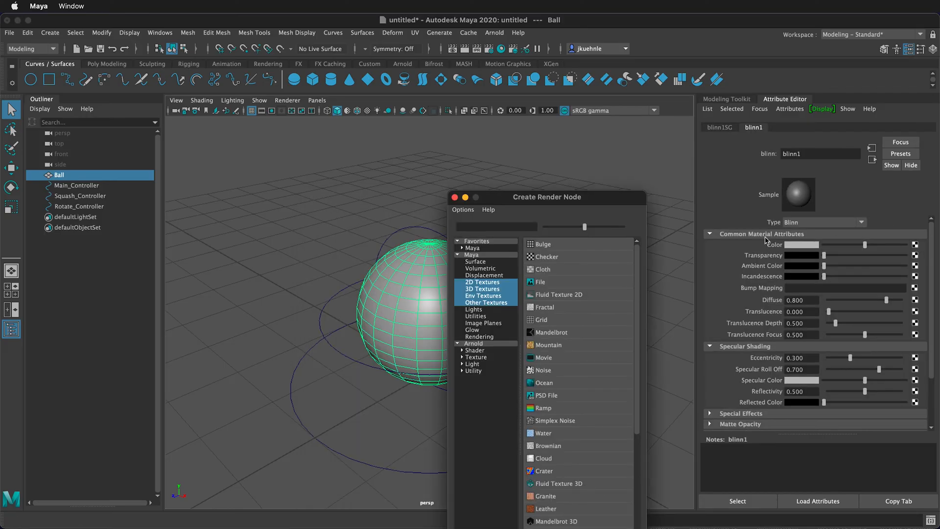
left_click(547, 256)
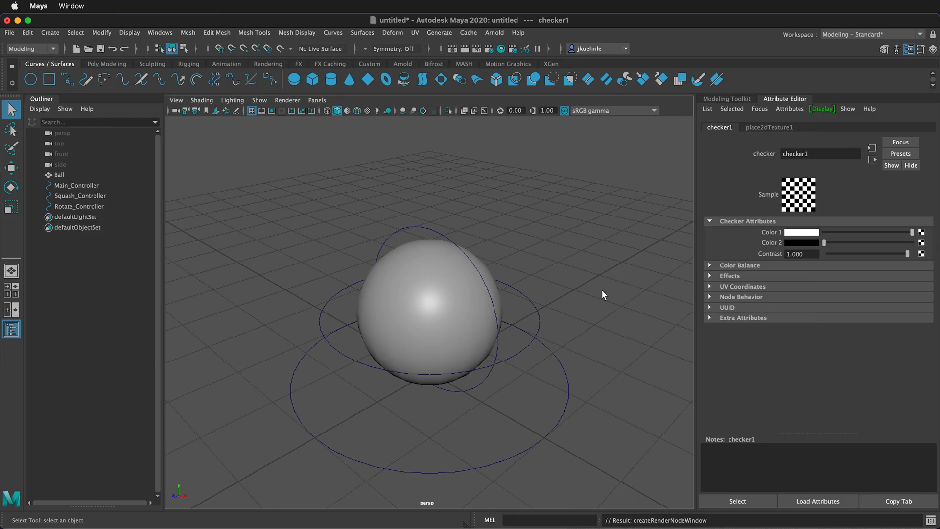
mouse_move(569, 269)
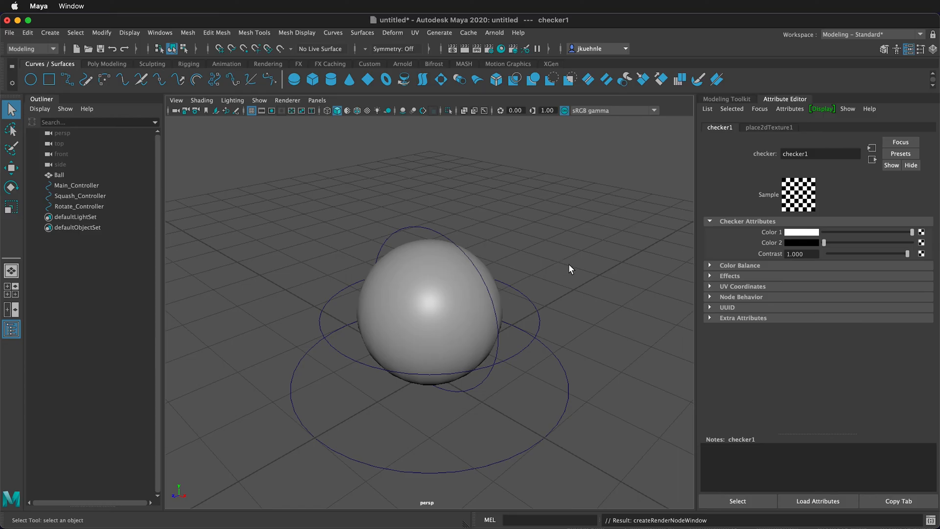
mouse_move(539, 248)
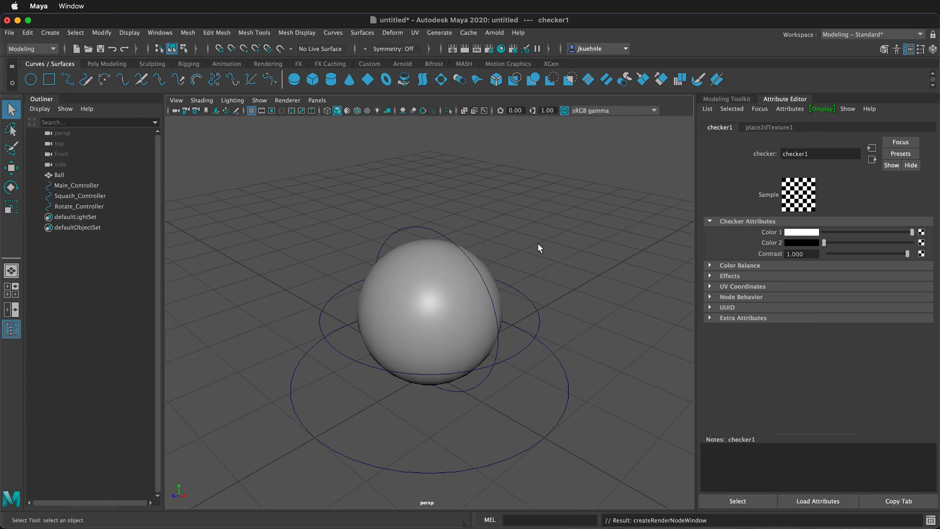
mouse_move(463, 255)
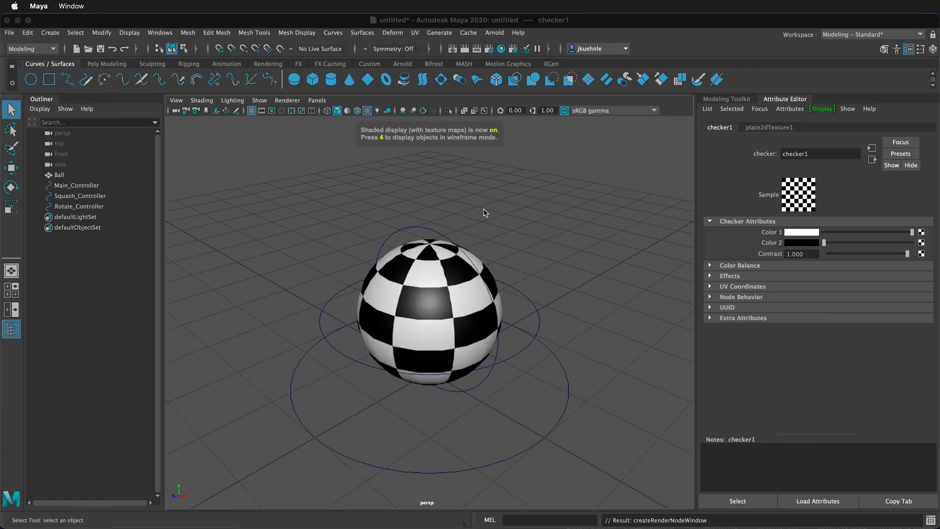
- Set squash1Handle Translate Y to 0 and squash1 High Bound to 2
left_click(392, 32)
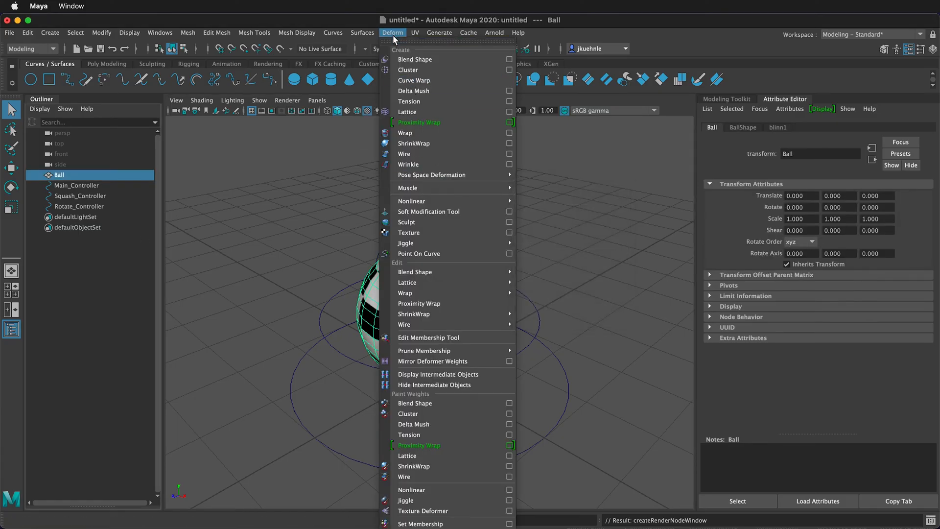
mouse_move(428, 200)
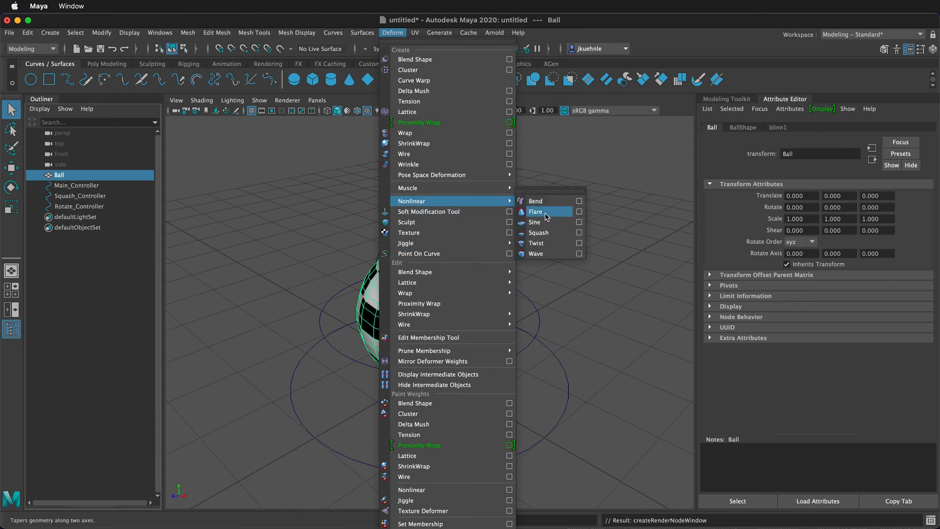
left_click(538, 232)
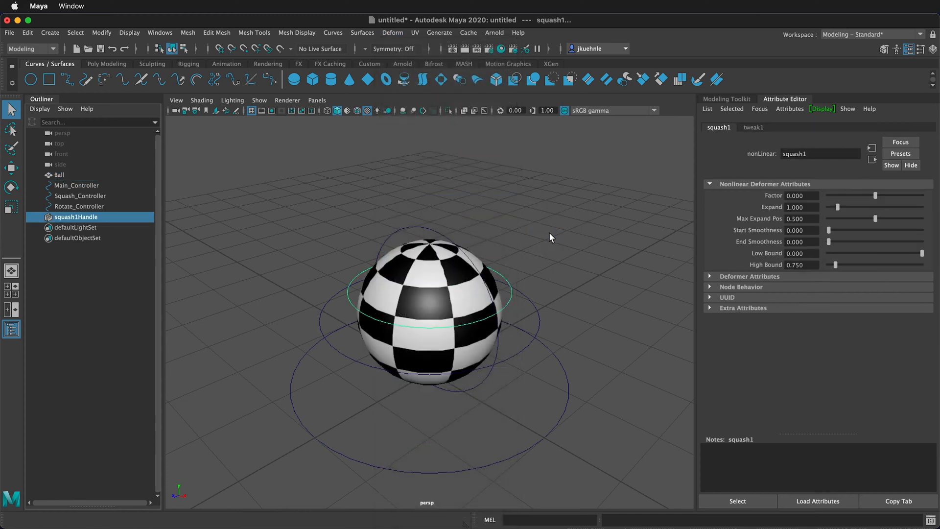
mouse_move(443, 168)
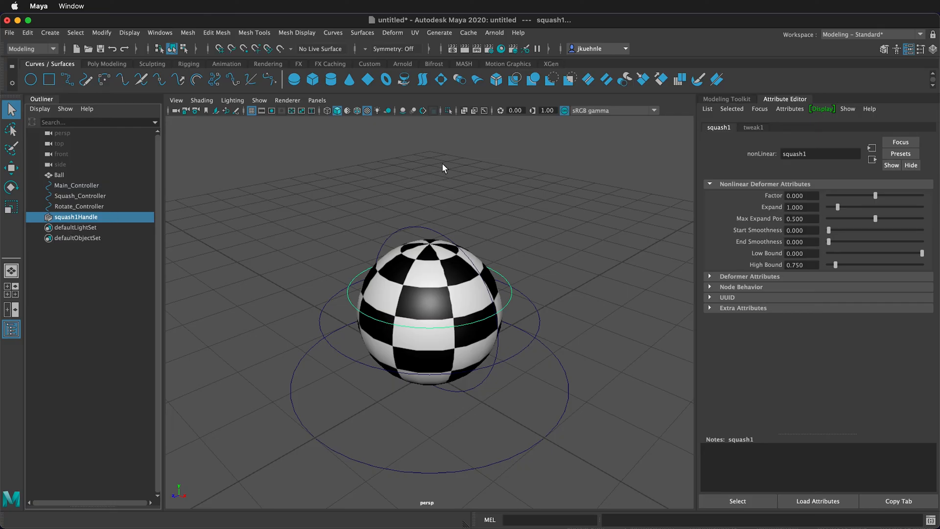
left_click(77, 216)
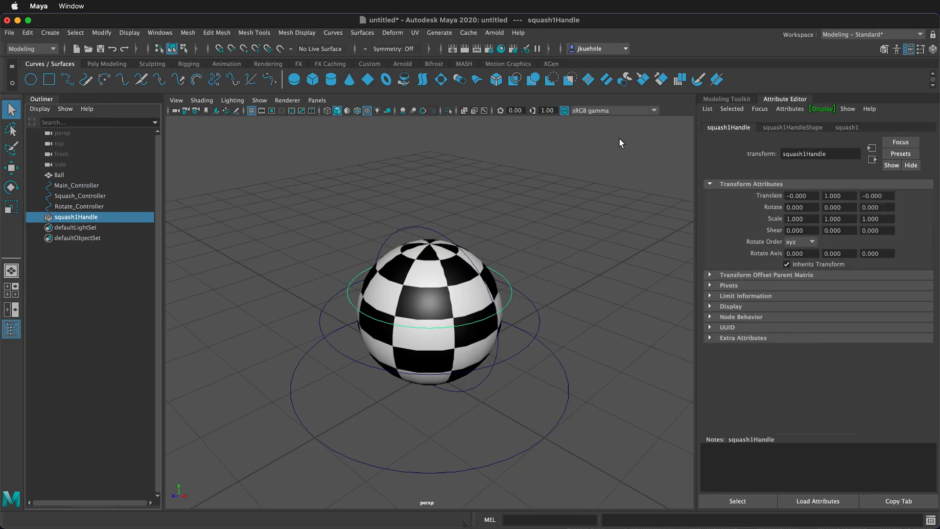
mouse_move(891, 128)
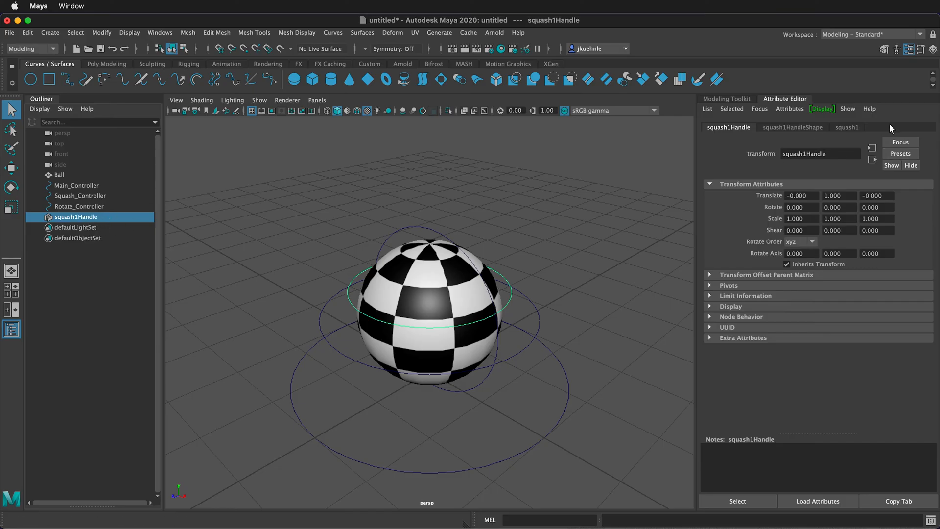
mouse_move(736, 142)
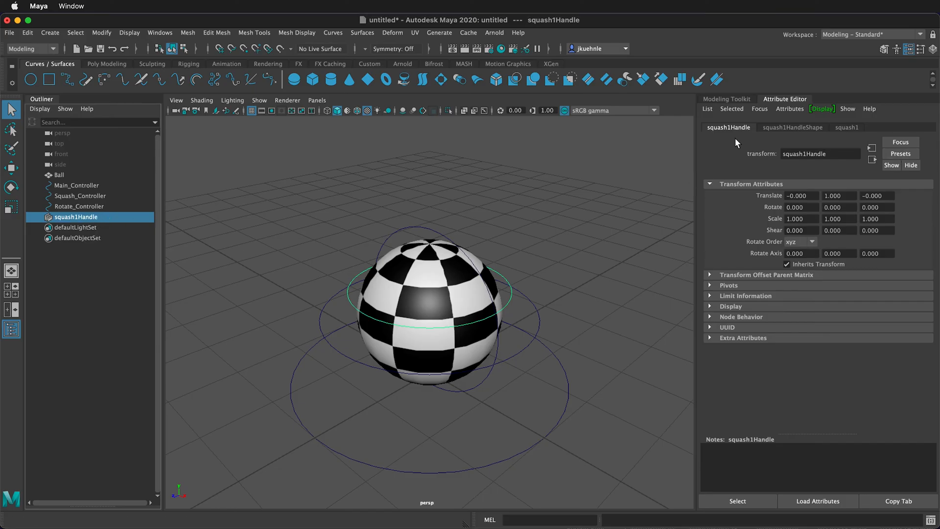
left_click(838, 195)
type("0.000")
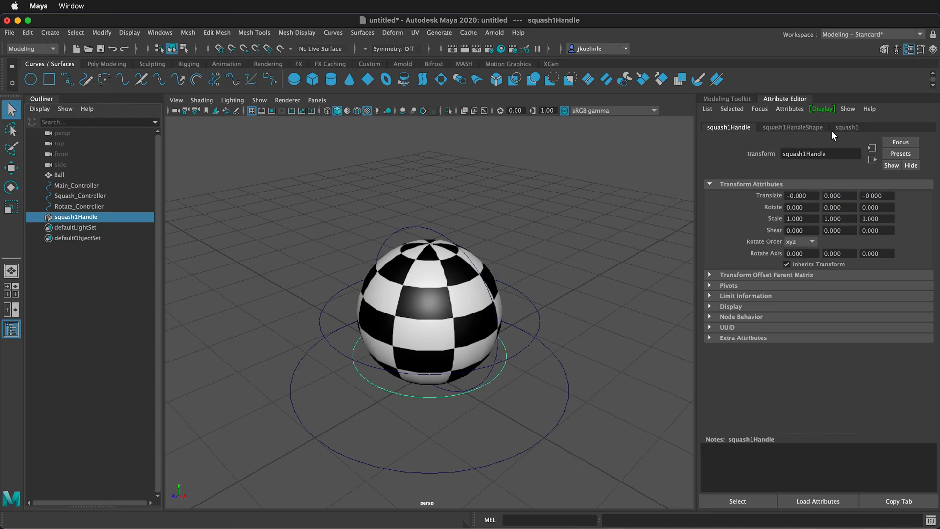
left_click(847, 127)
type("2")
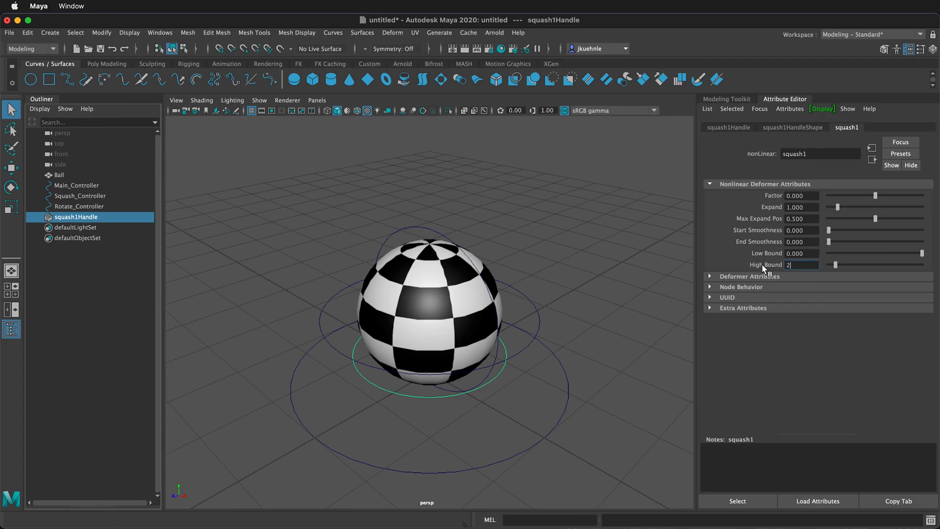
key("Return")
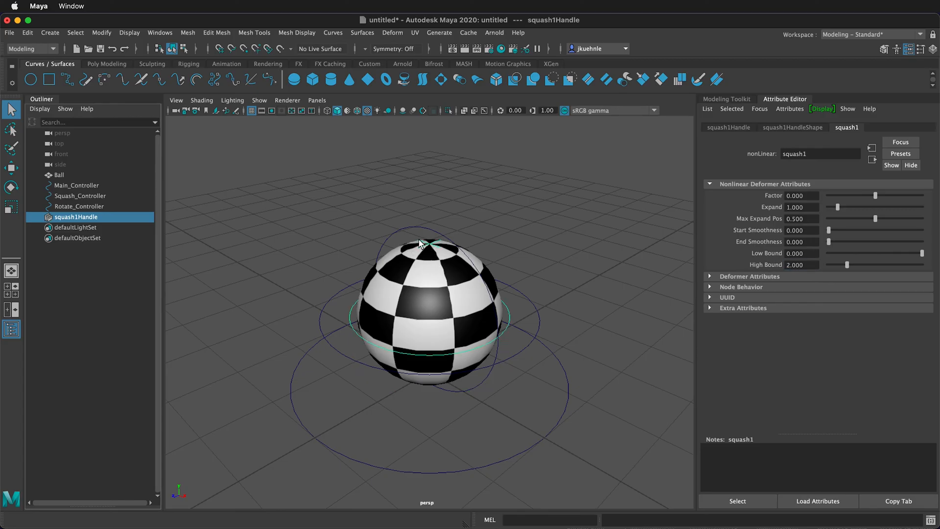
mouse_move(782, 119)
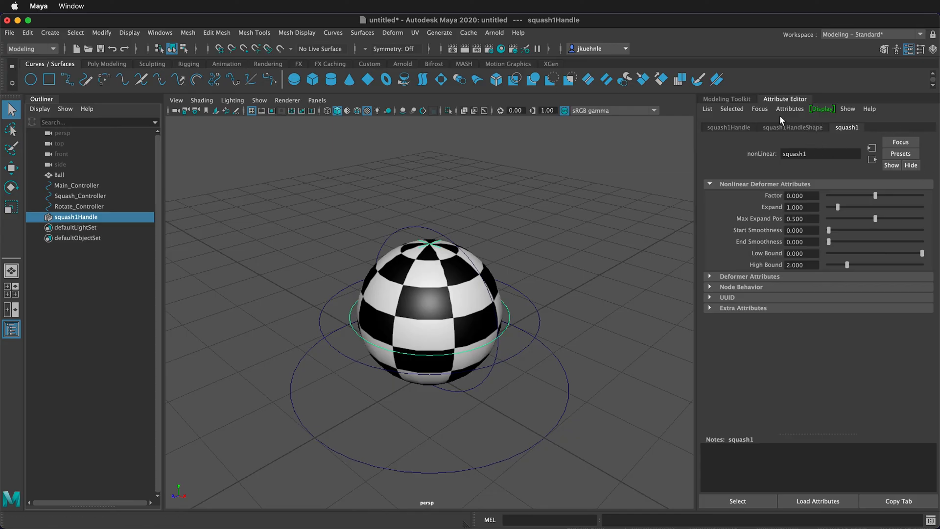
- Select Squash_Controller and dock the Channel Box / Layer Editor as a workspace tab
left_click(80, 196)
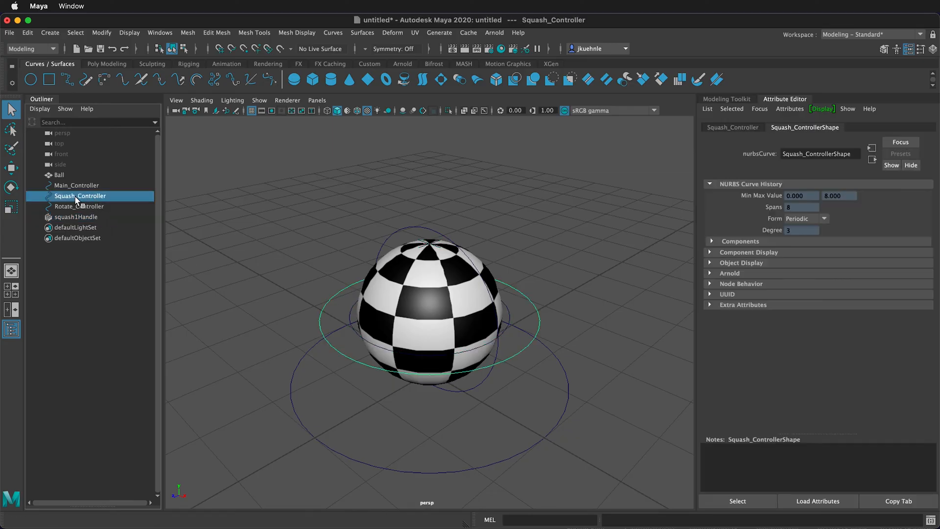
mouse_move(874, 85)
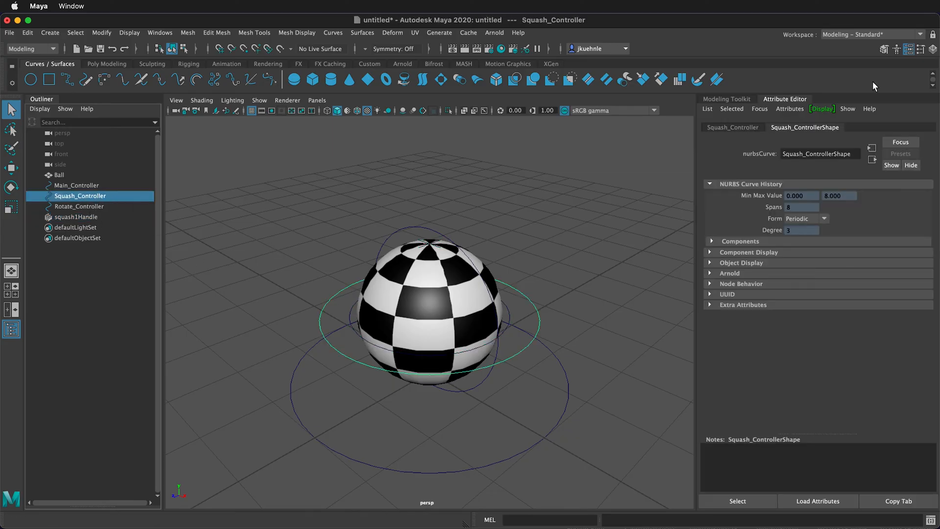
mouse_move(791, 105)
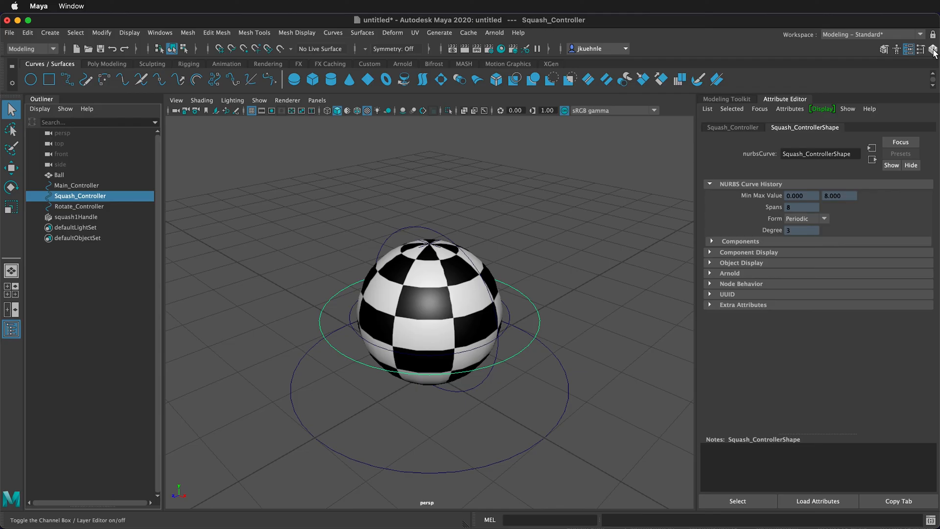
left_click(932, 50)
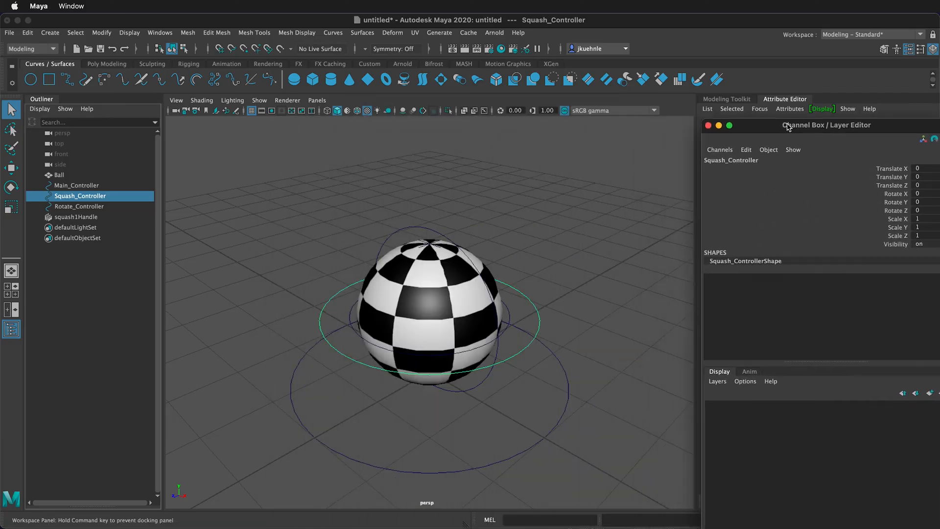
left_click(785, 99)
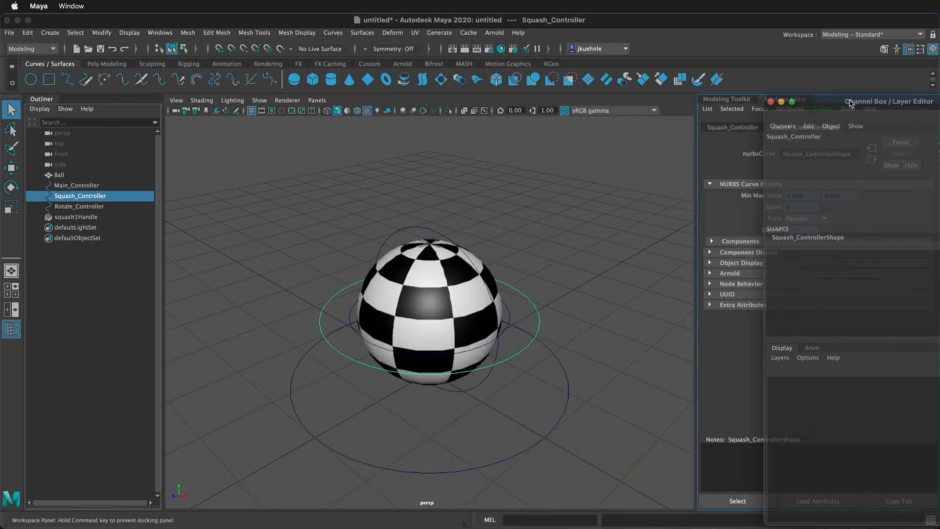
left_click(849, 99)
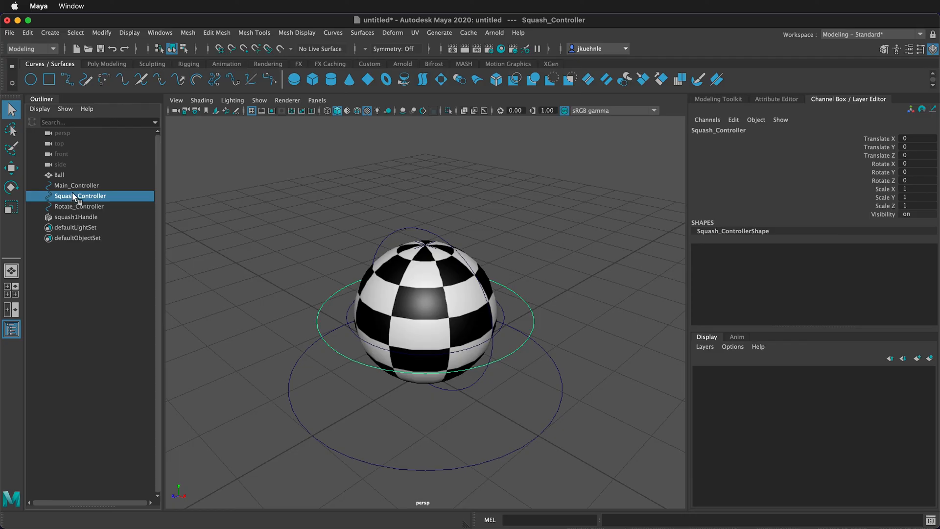
- Add a keyable float attribute 'Squash Attribute' with minimum -0.5 to Squash_Controller
left_click(732, 120)
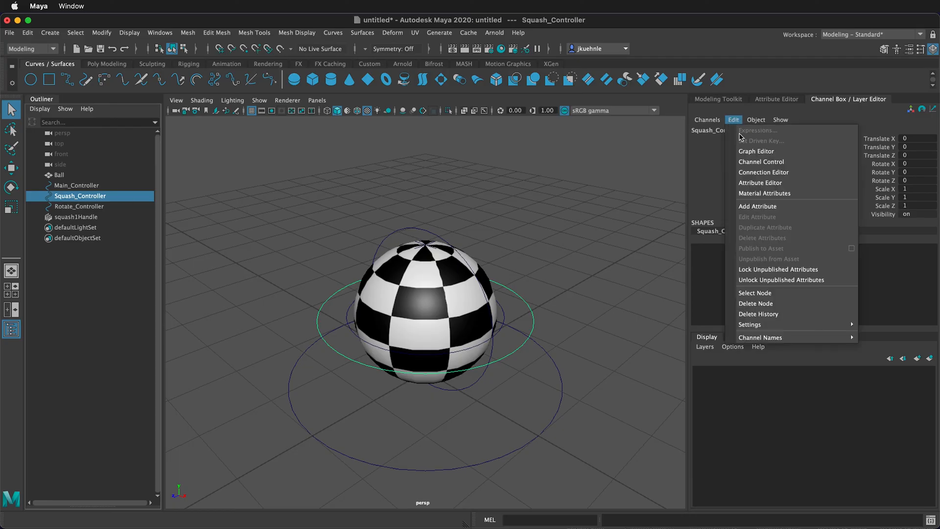
left_click(757, 206)
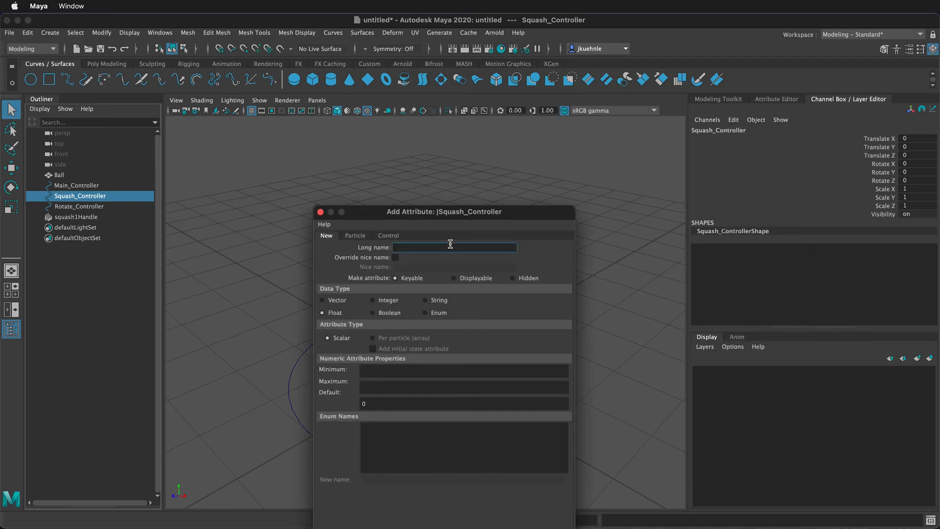
type("Squash Attri")
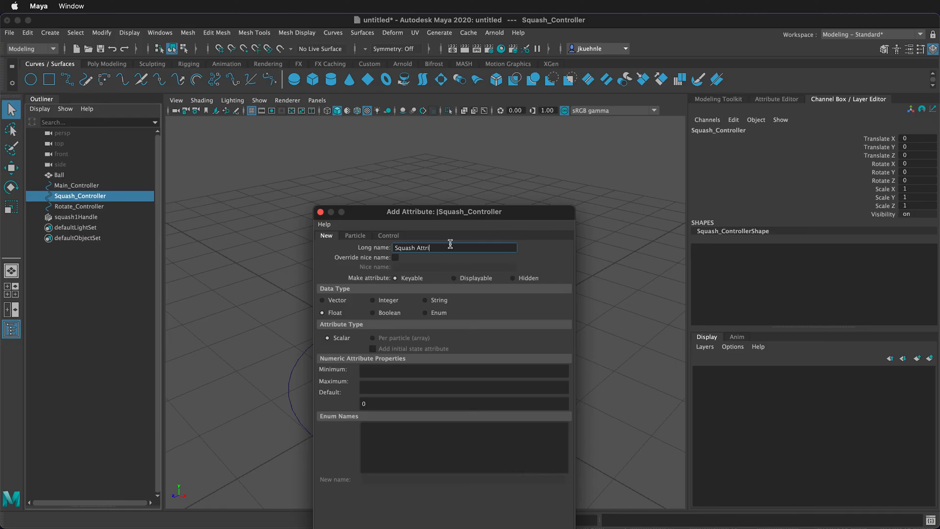
type("bute")
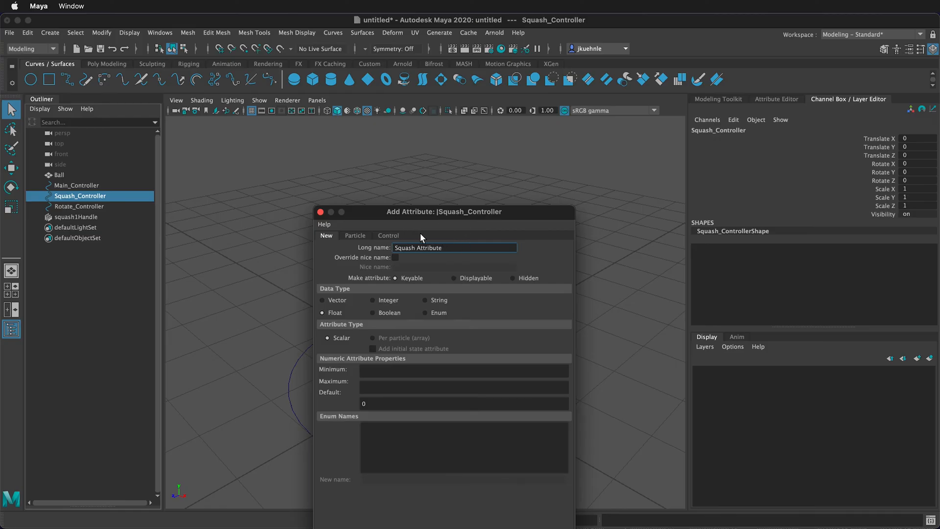
mouse_move(428, 258)
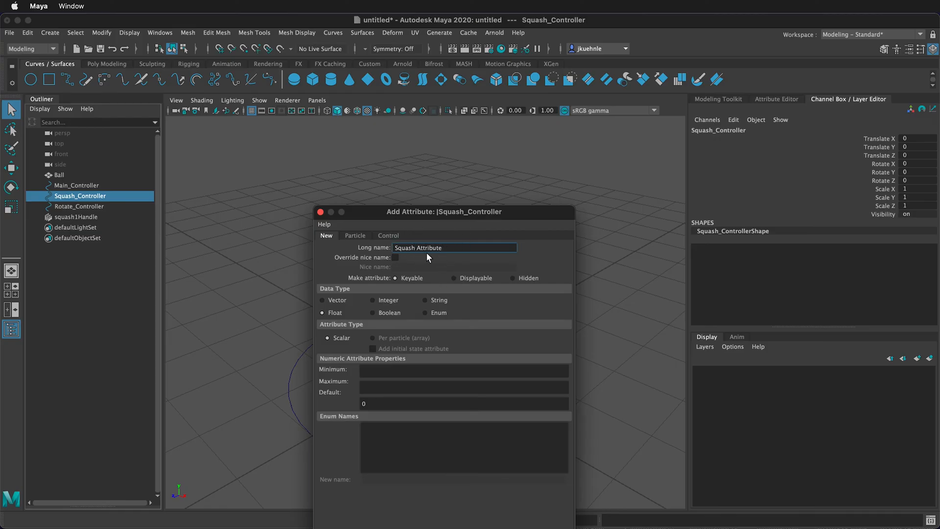
left_click(464, 370)
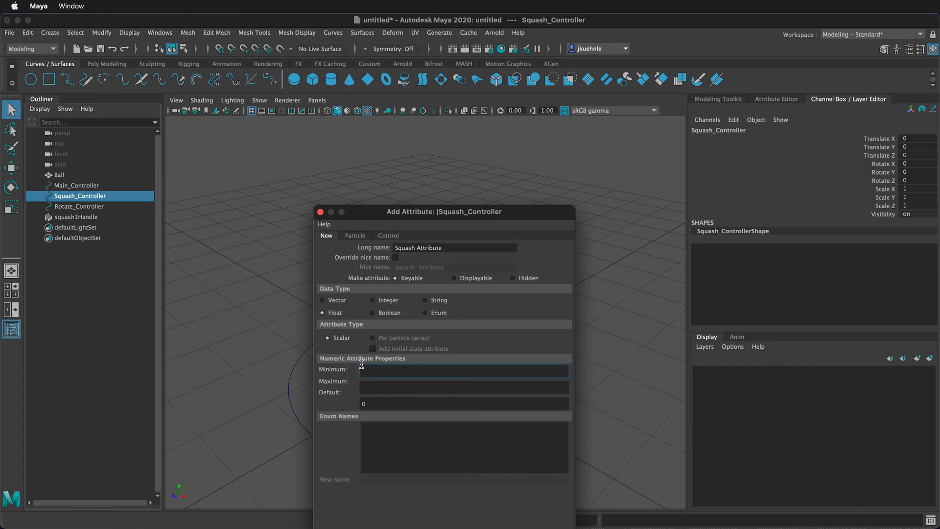
type("-")
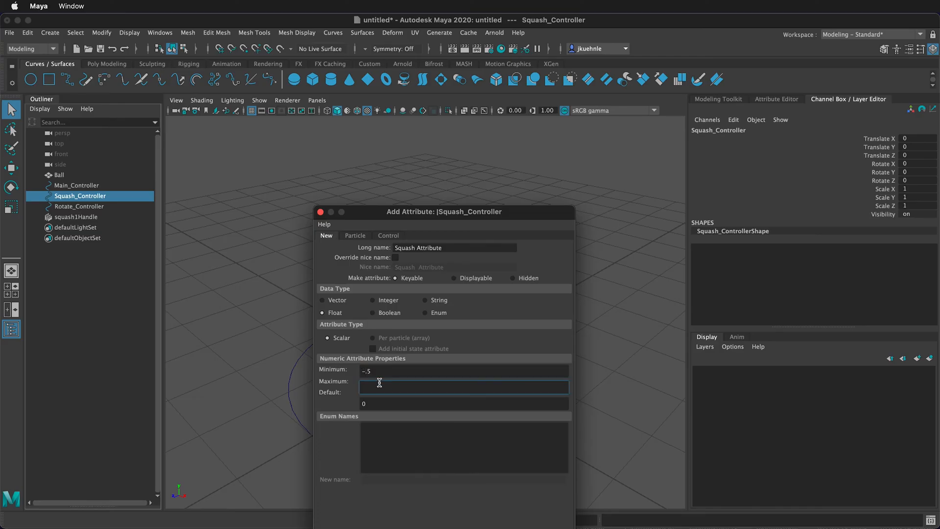
type(".5")
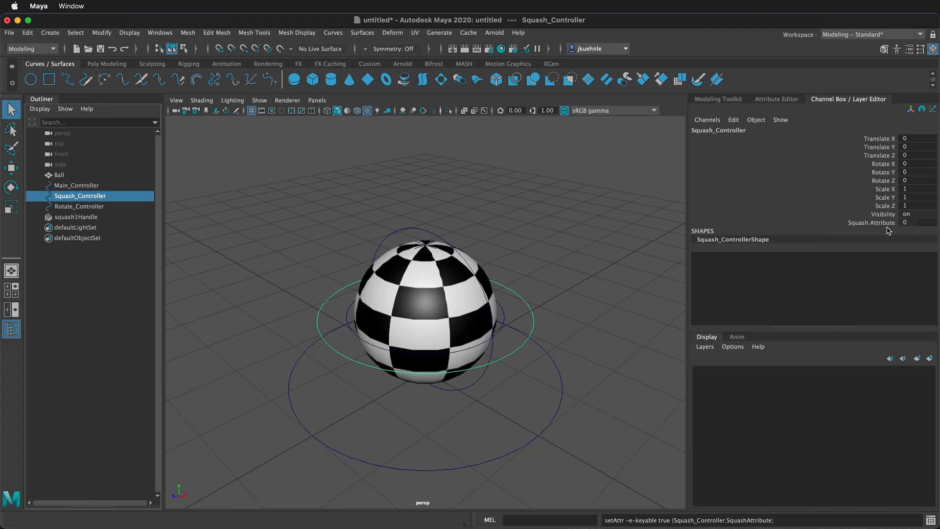
mouse_move(535, 222)
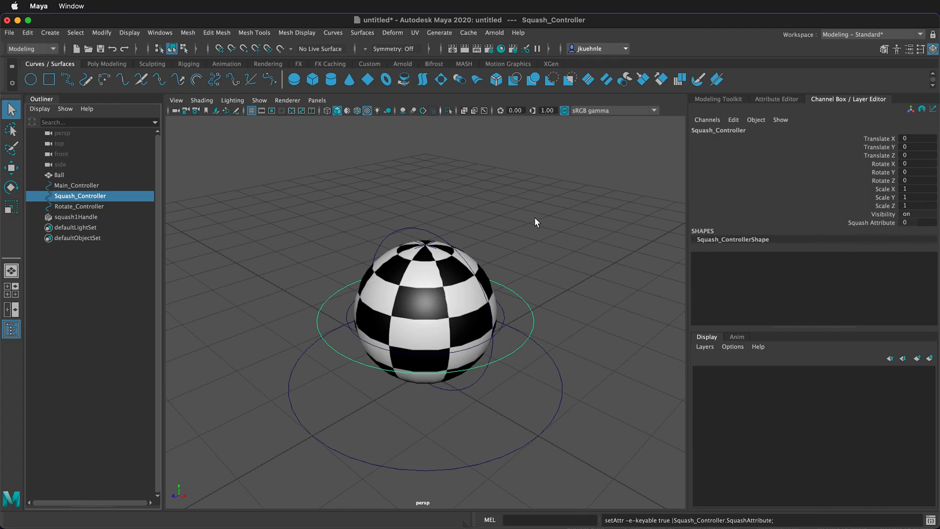
mouse_move(494, 290)
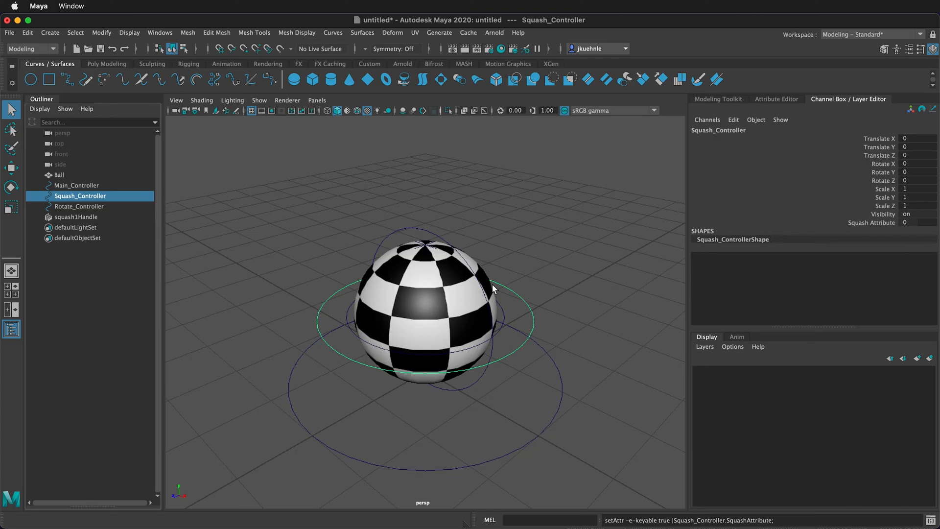
mouse_move(270, 224)
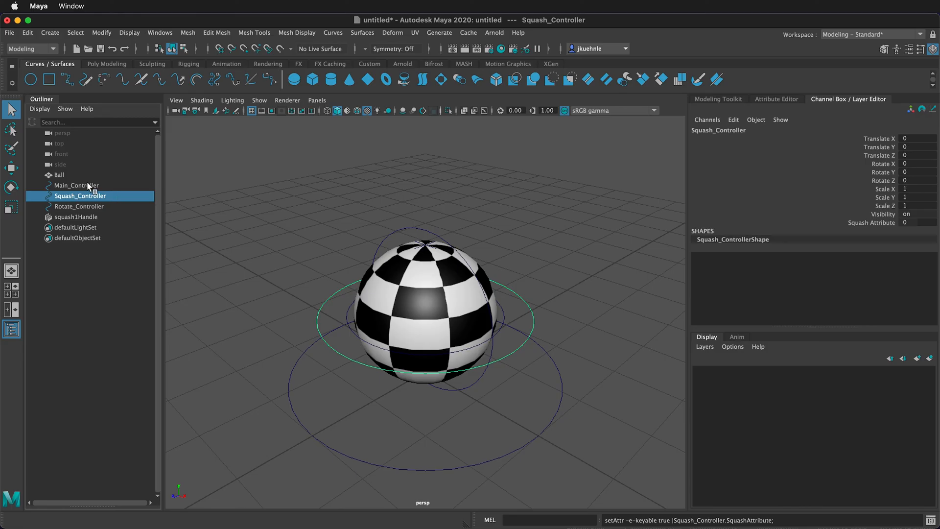
- Open the Connection Editor with Squash_Controller's SquashAttribute picked as the source
left_click(160, 32)
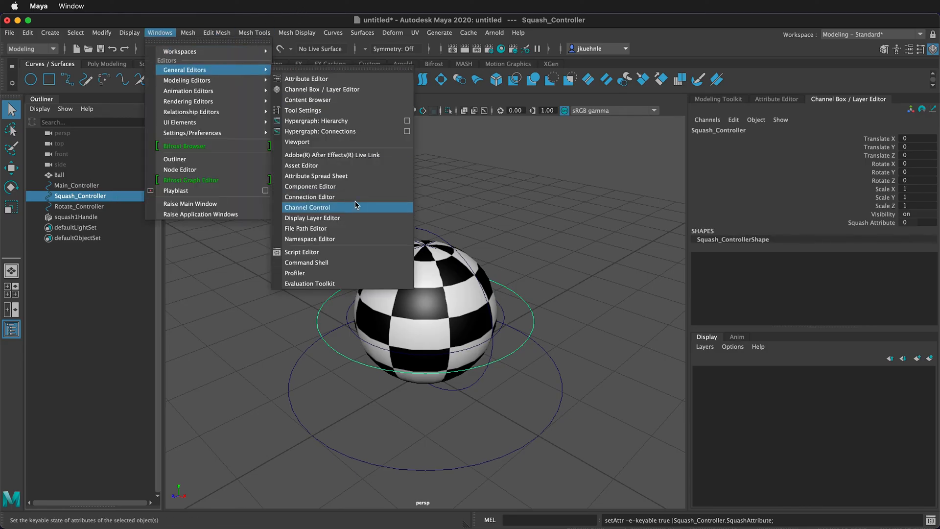
left_click(310, 197)
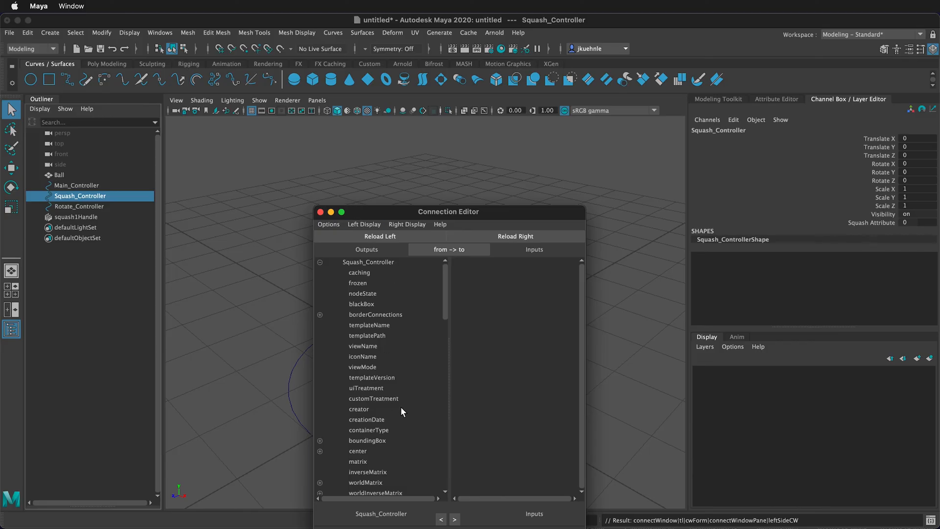
scroll("down", 3)
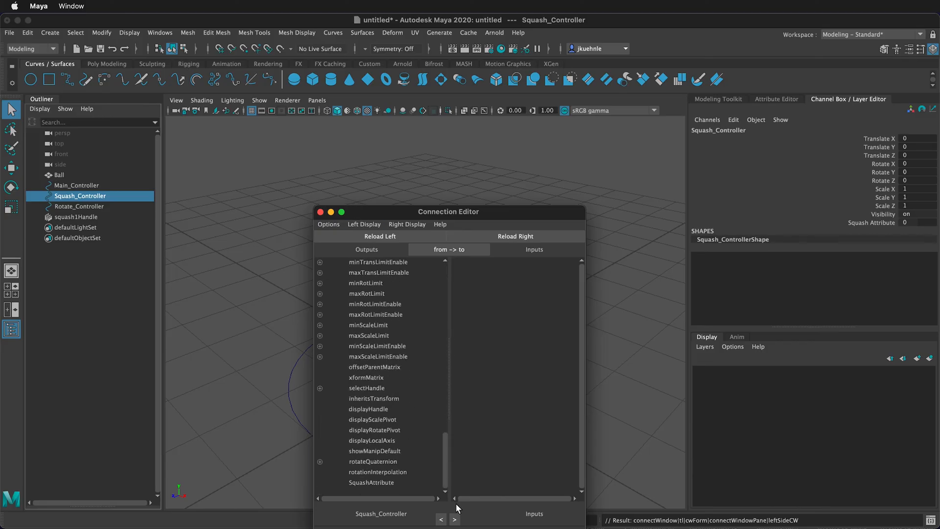
left_click(371, 483)
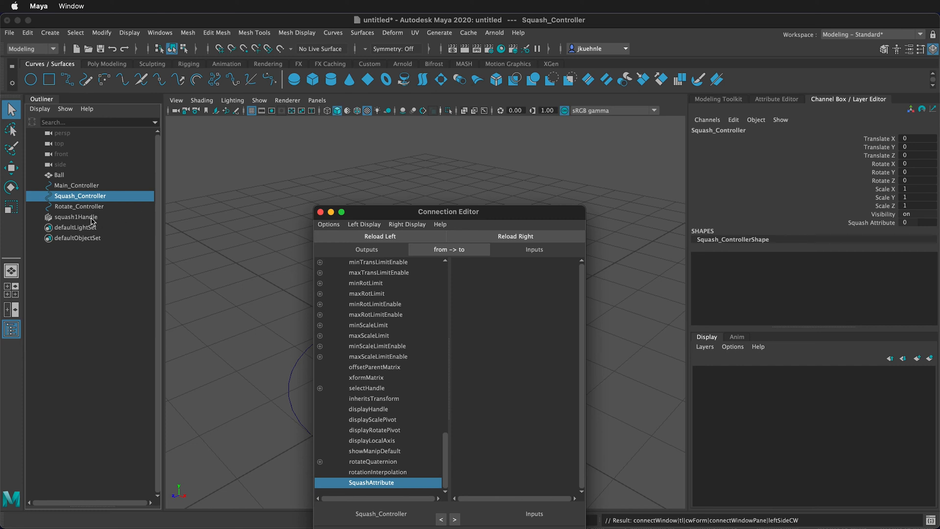
- Load squash1 as the target, connect SquashAttribute to its factor, and close the editor
left_click(77, 217)
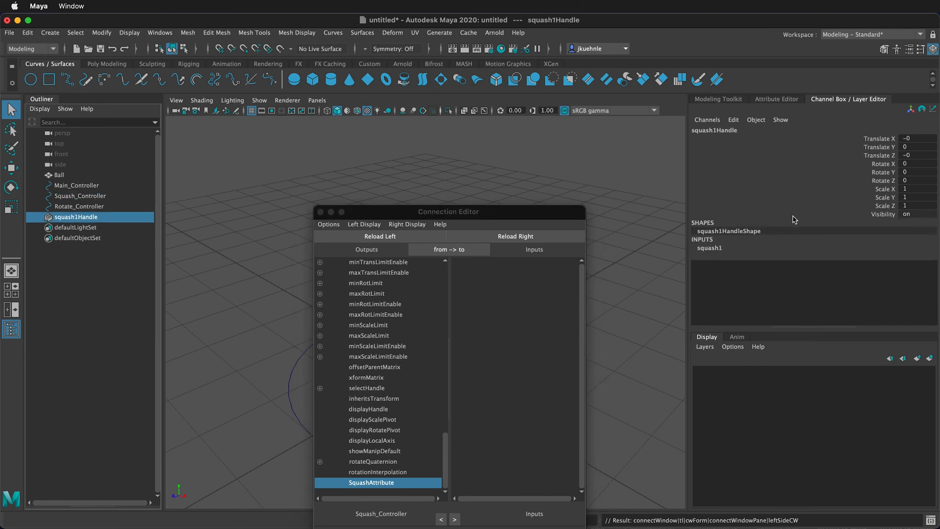
mouse_move(719, 251)
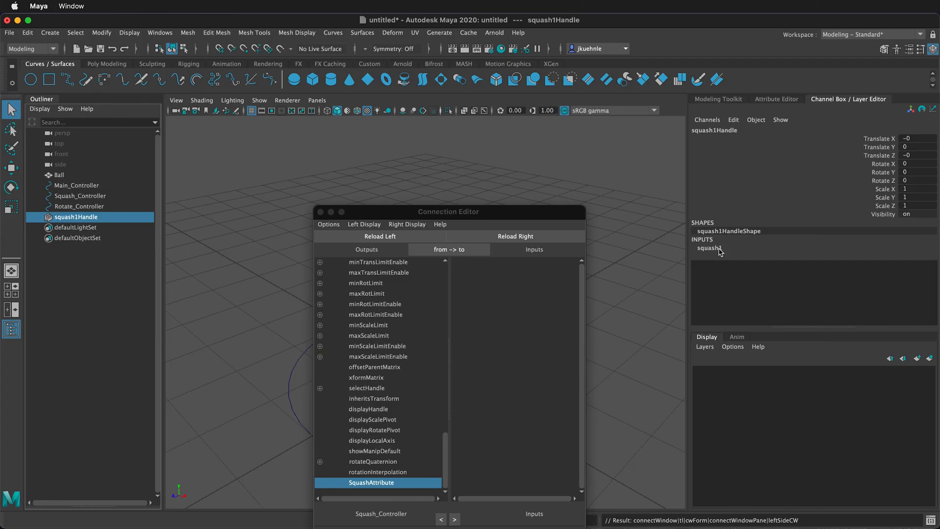
left_click(708, 248)
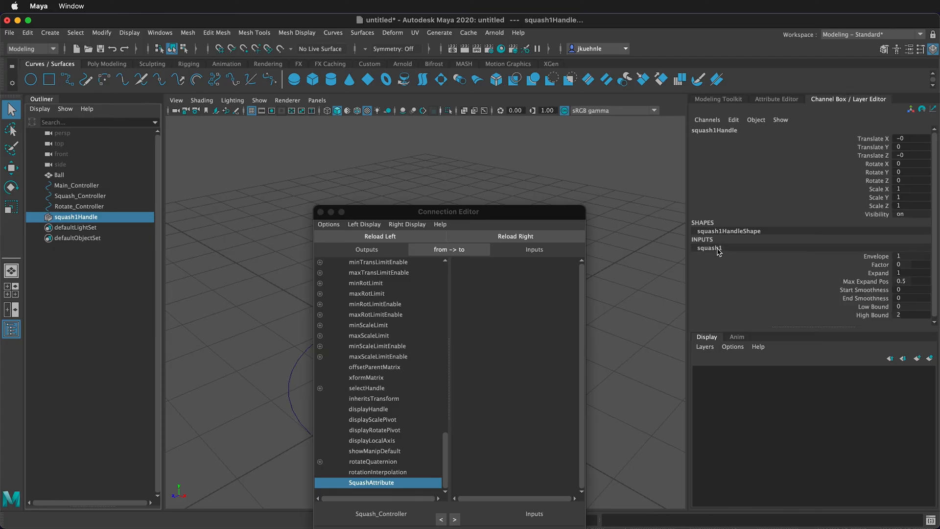
left_click(515, 235)
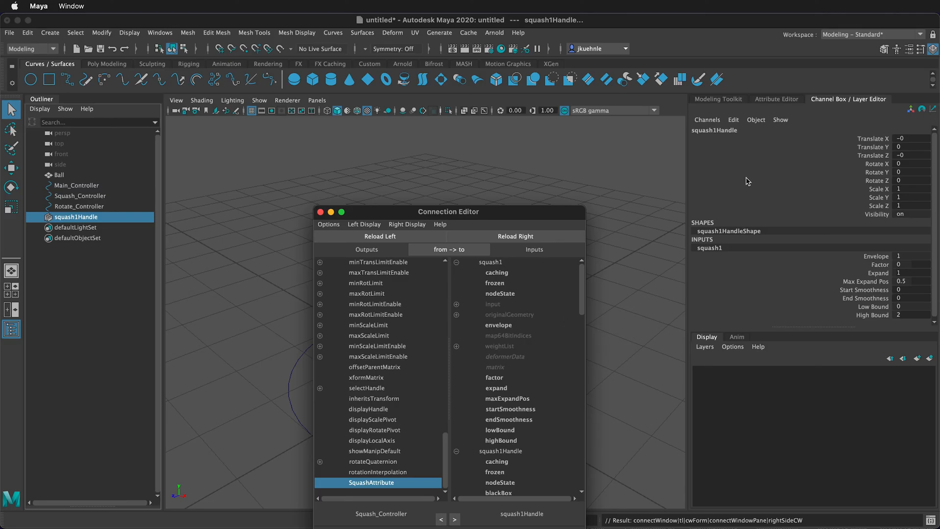
mouse_move(494, 382)
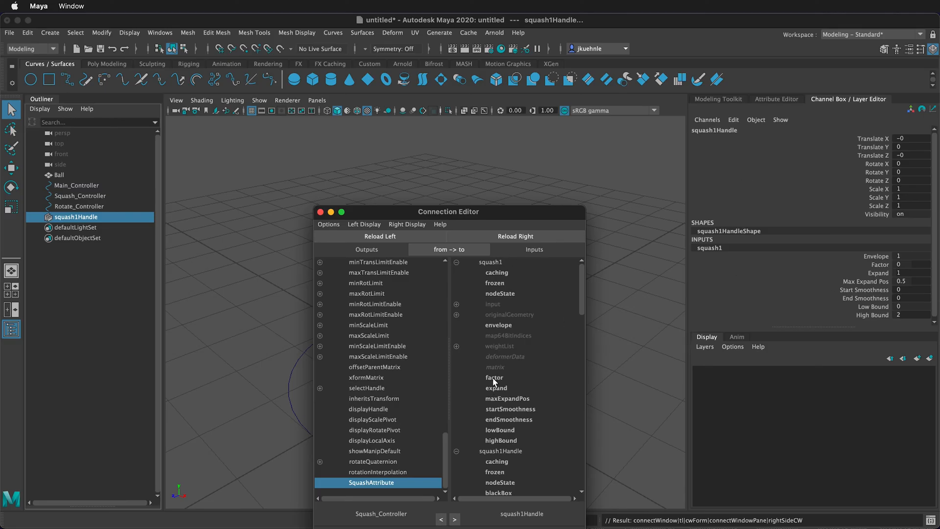
left_click(494, 377)
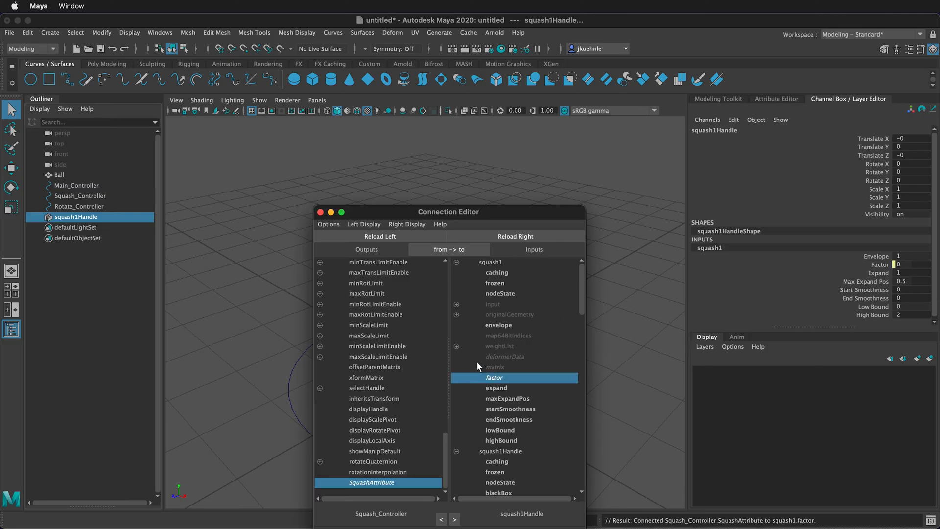
left_click(320, 211)
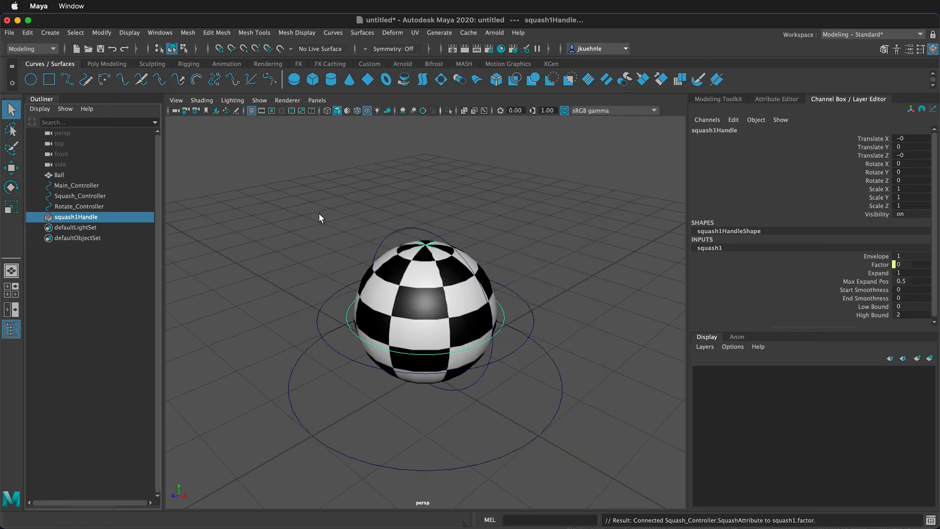
mouse_move(76, 172)
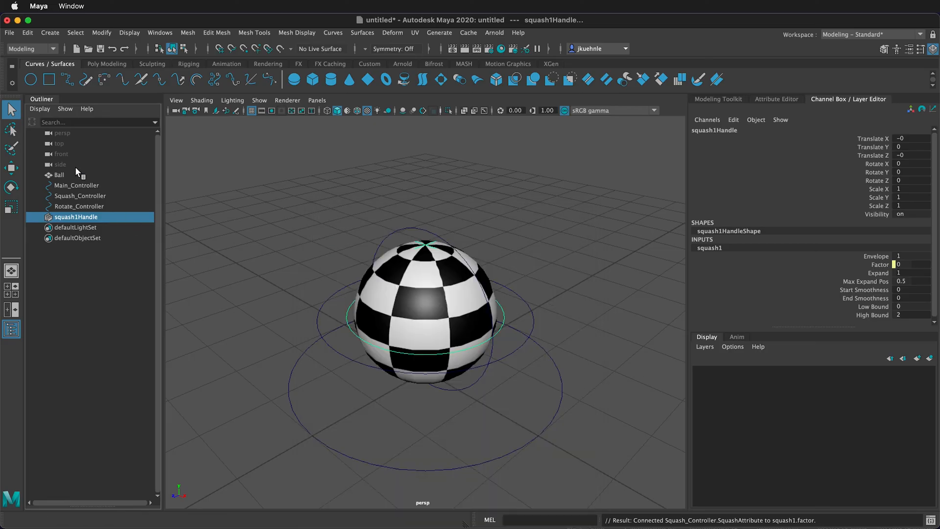
left_click(79, 195)
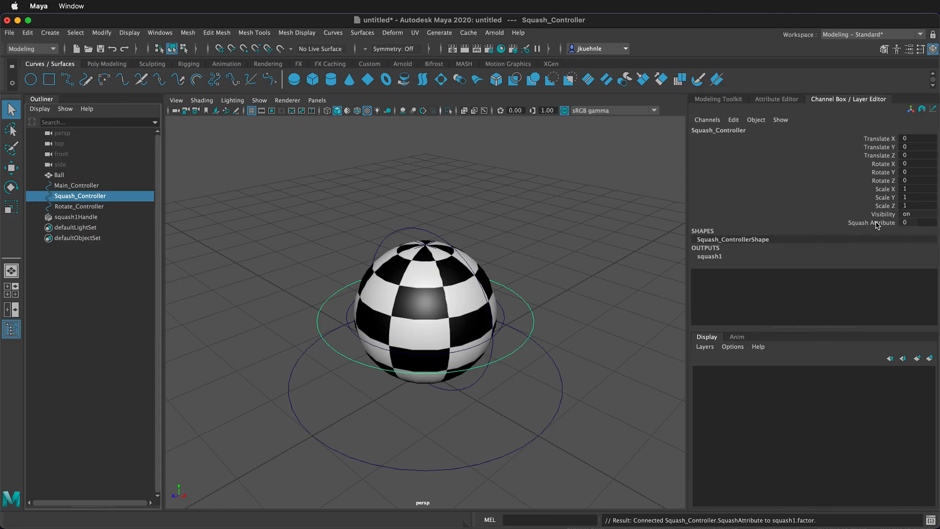
left_click(871, 222)
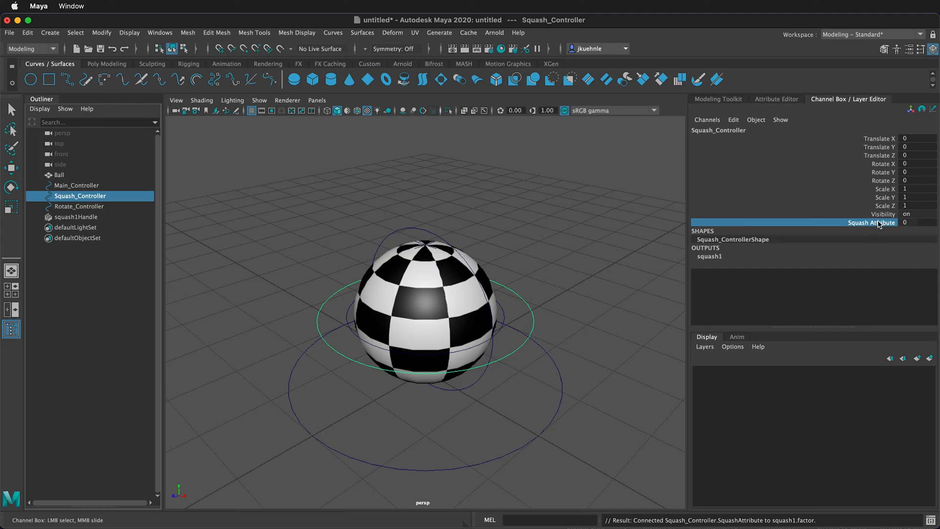
mouse_move(612, 245)
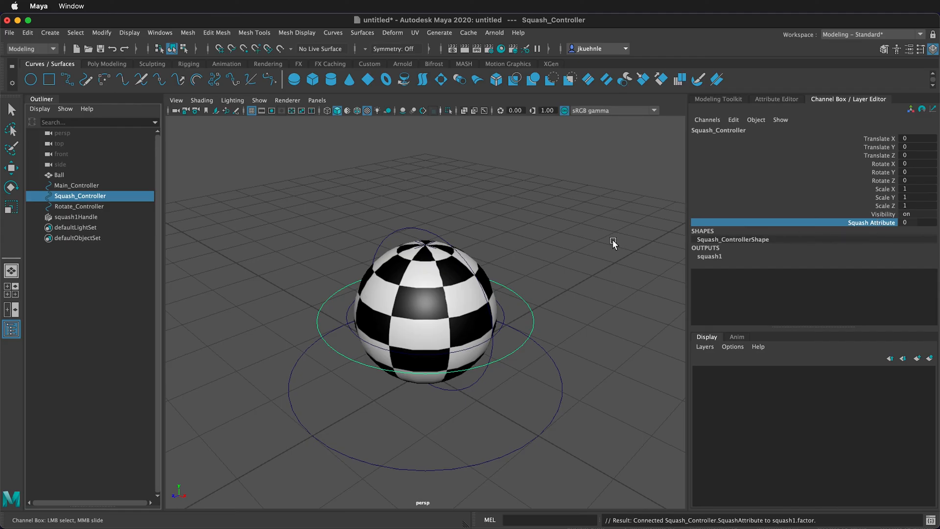
mouse_move(571, 222)
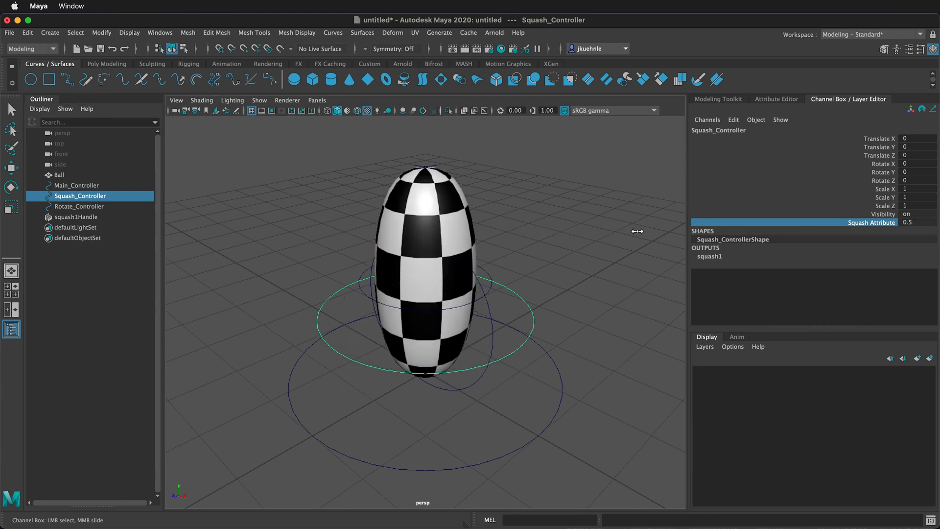
mouse_move(603, 235)
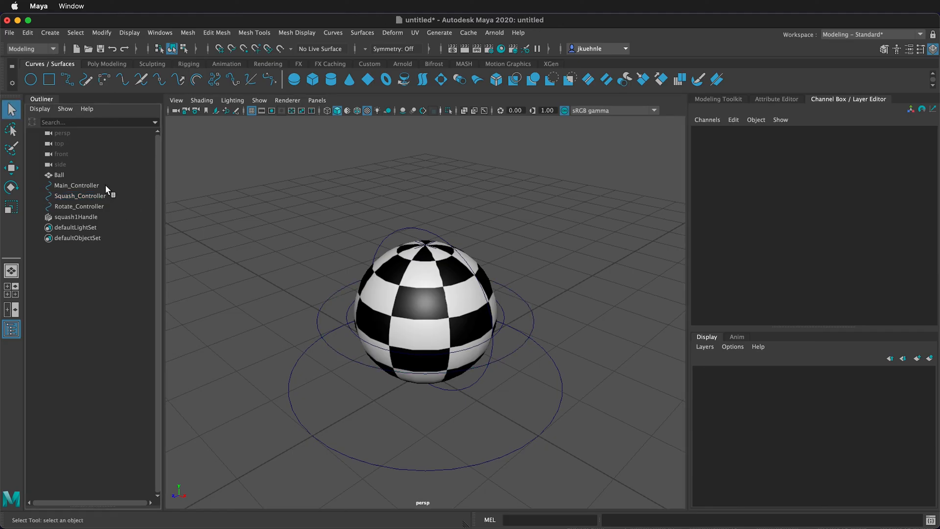
mouse_move(90, 185)
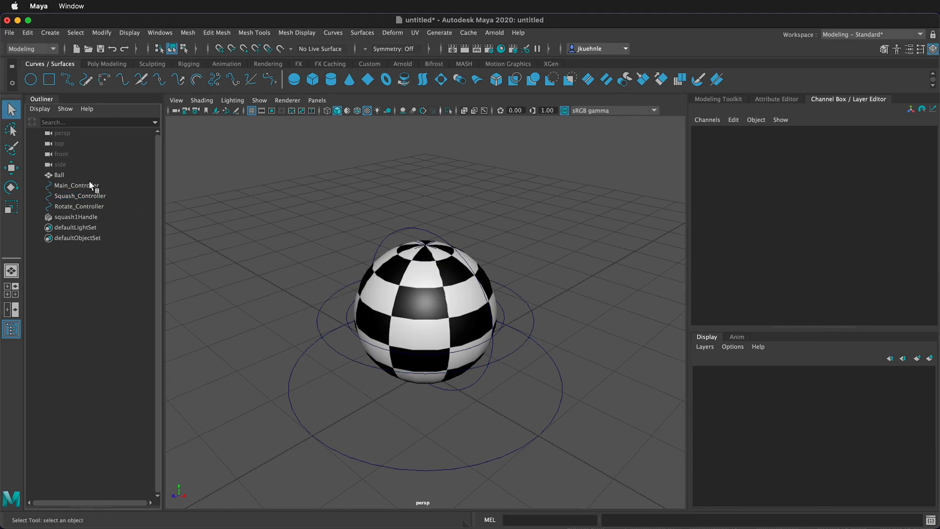
- Parent Ball under Rotate_Controller and squash1Handle under Squash_Controller, then group both controllers under Main_Controller
left_click(59, 174)
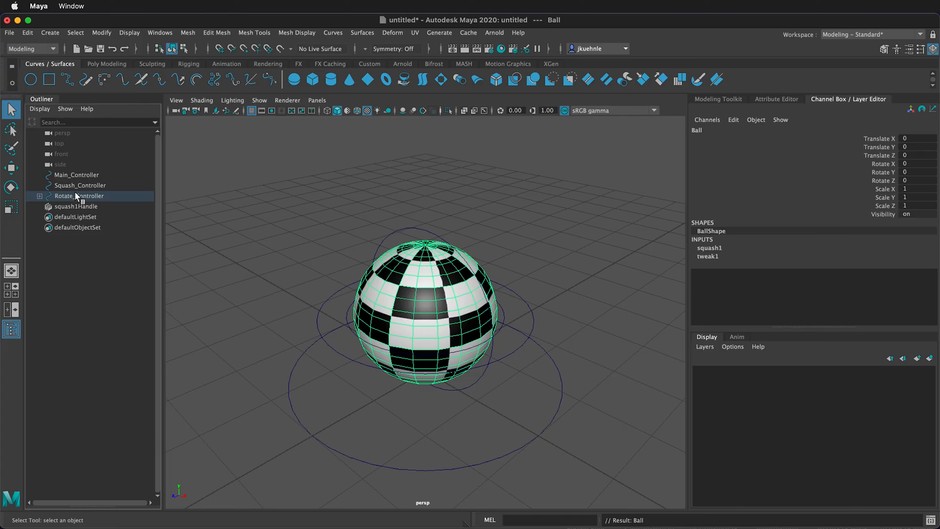
left_click(75, 206)
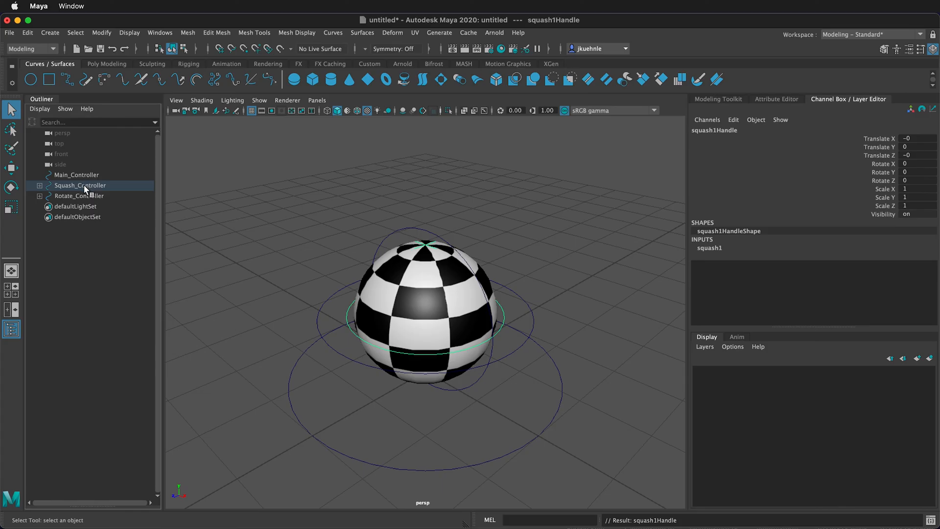
left_click(79, 185)
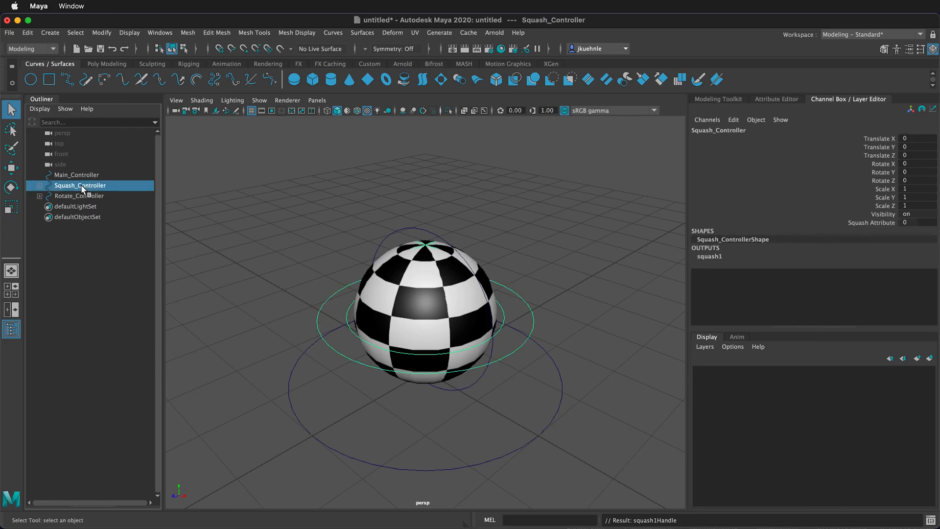
double_click(80, 185)
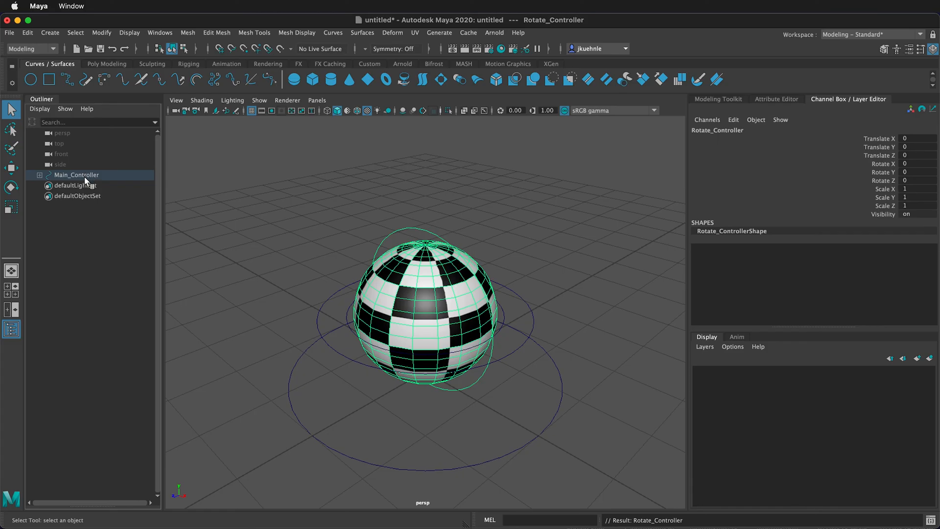
left_click(38, 174)
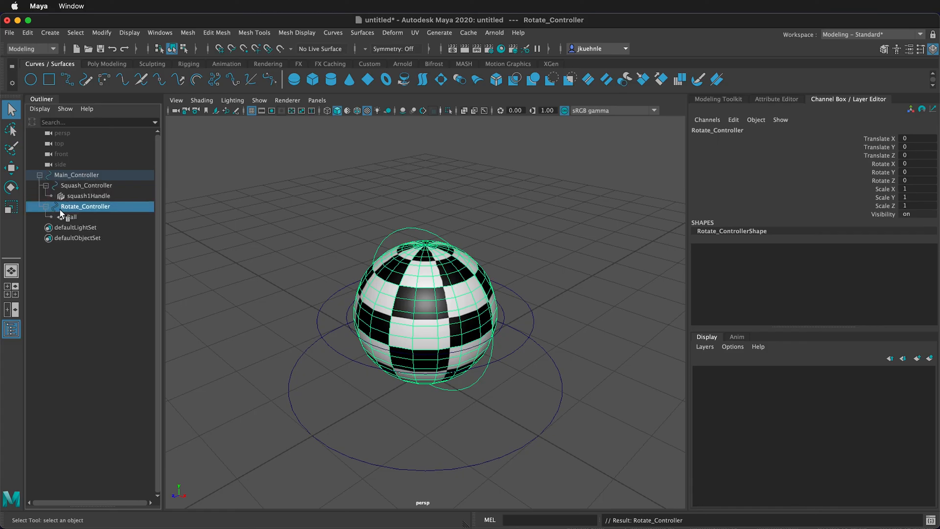
mouse_move(108, 192)
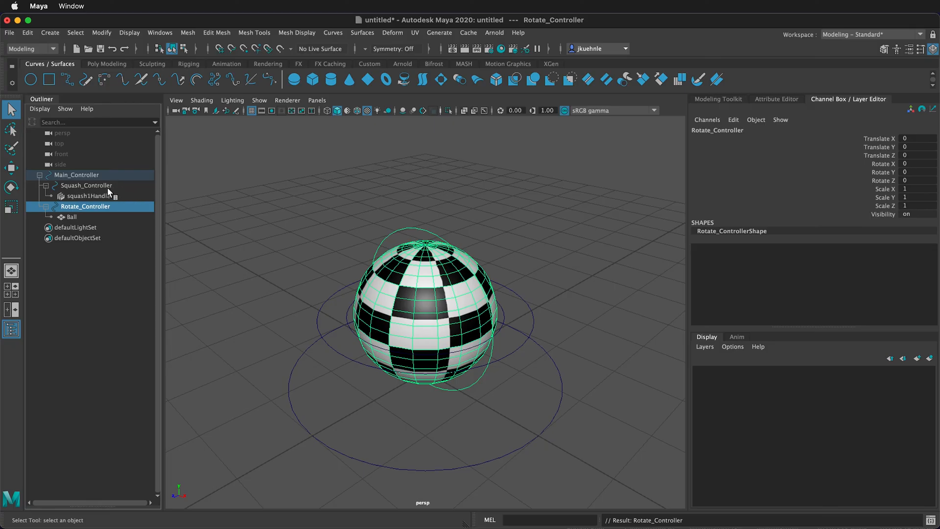
mouse_move(110, 188)
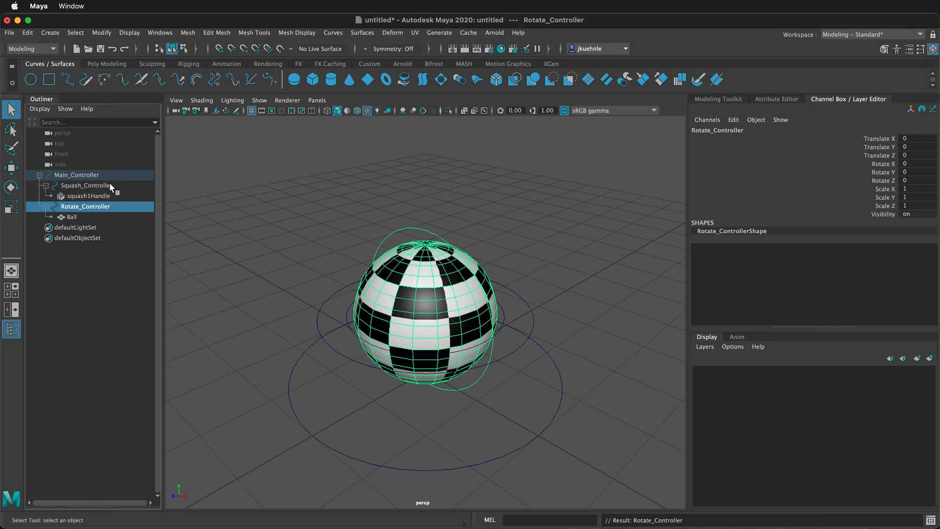
left_click(107, 270)
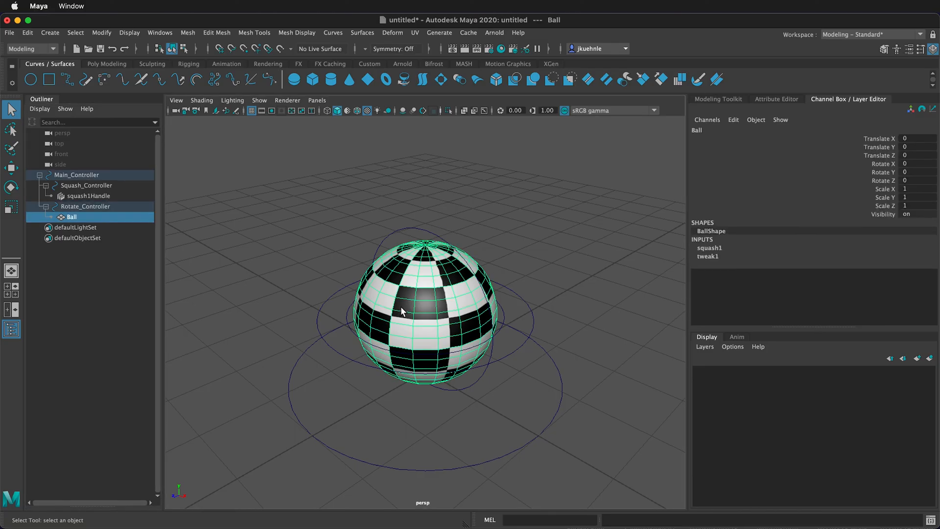
mouse_move(440, 301)
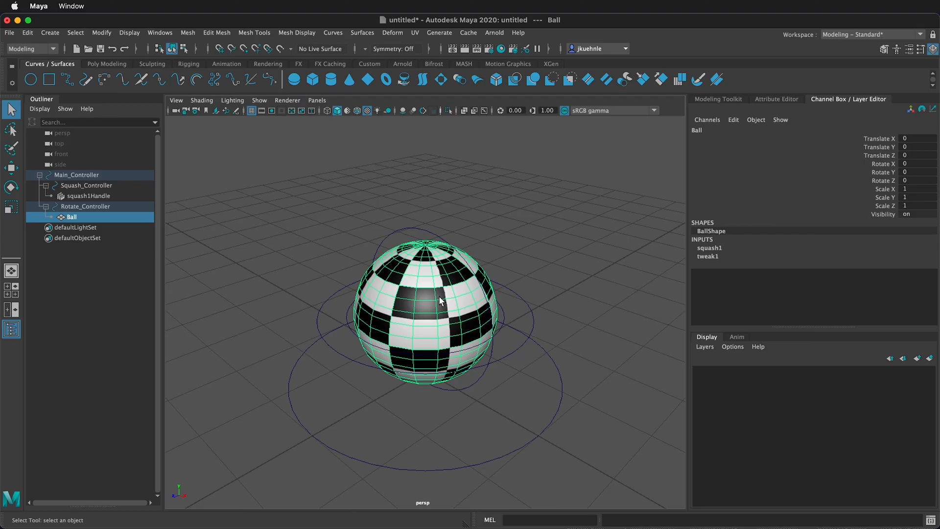
mouse_move(374, 347)
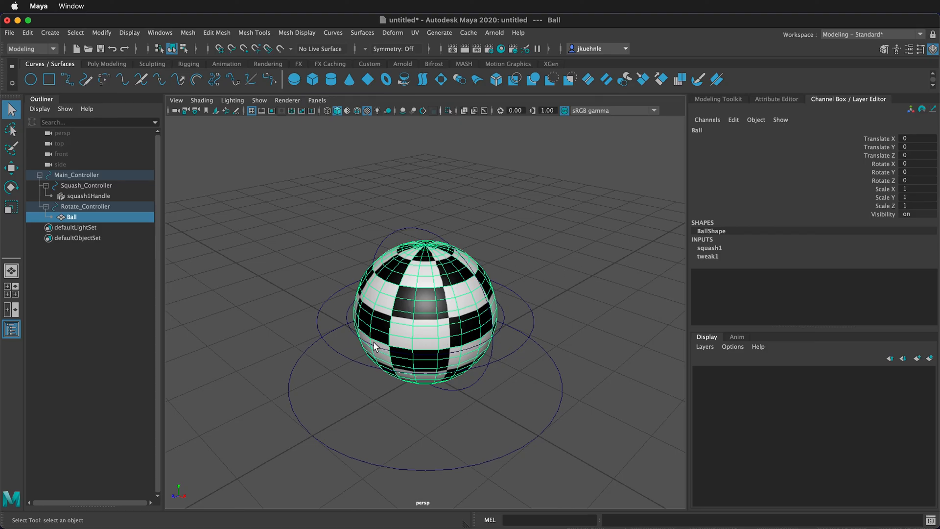
mouse_move(929, 370)
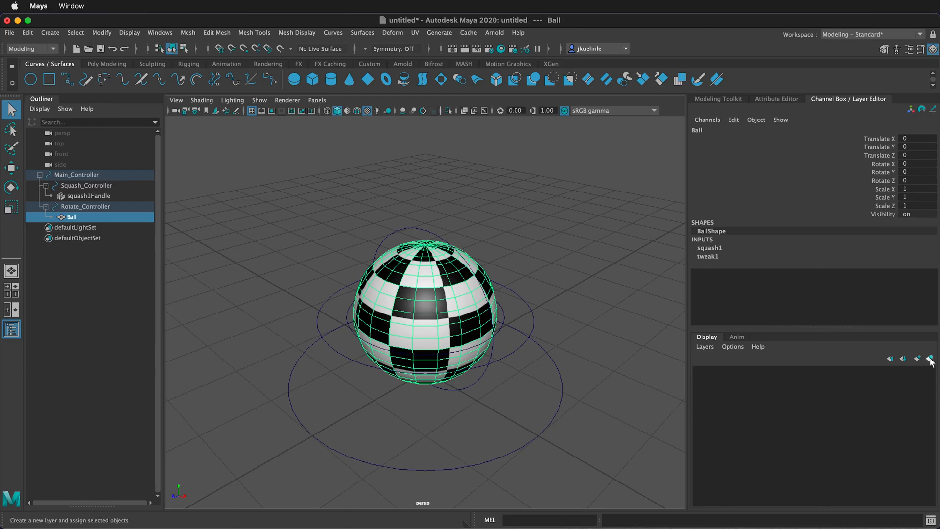
- Create a new display layer containing the Ball and name it Ball_Layer
left_click(929, 357)
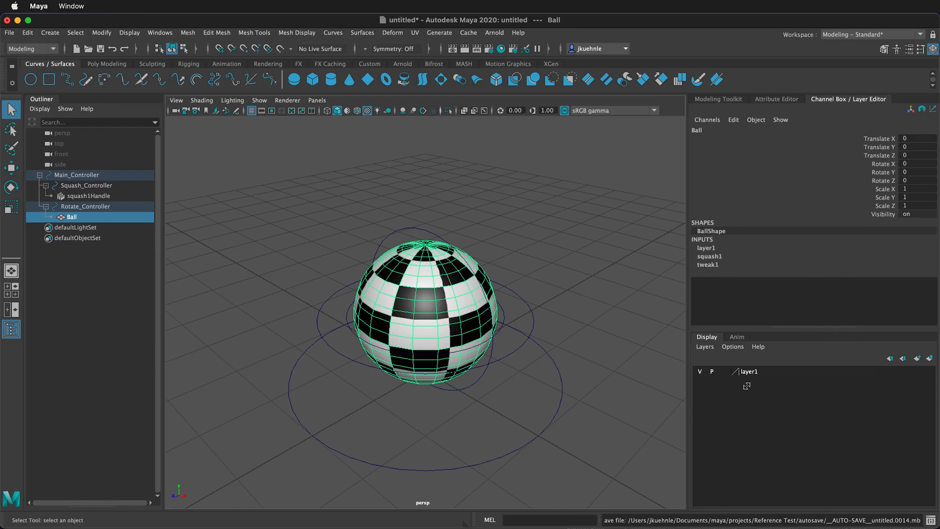
double_click(748, 371)
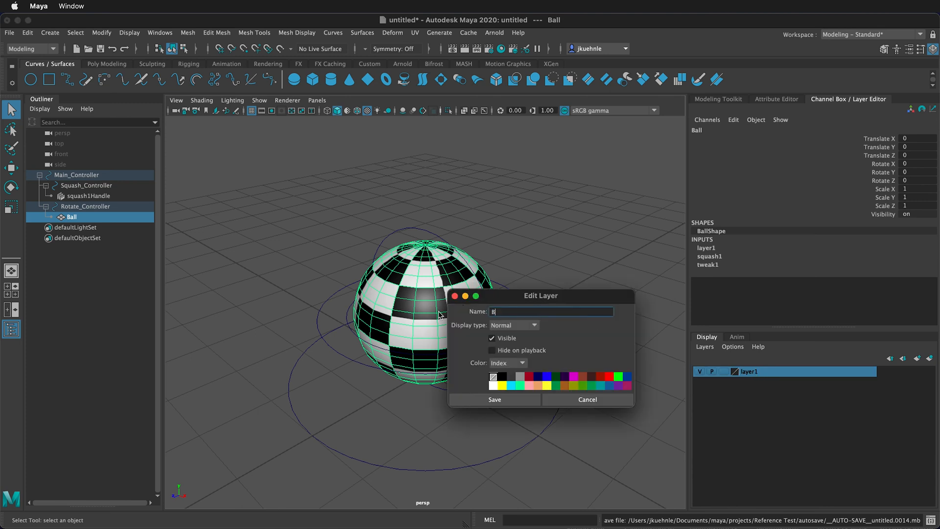
type("all")
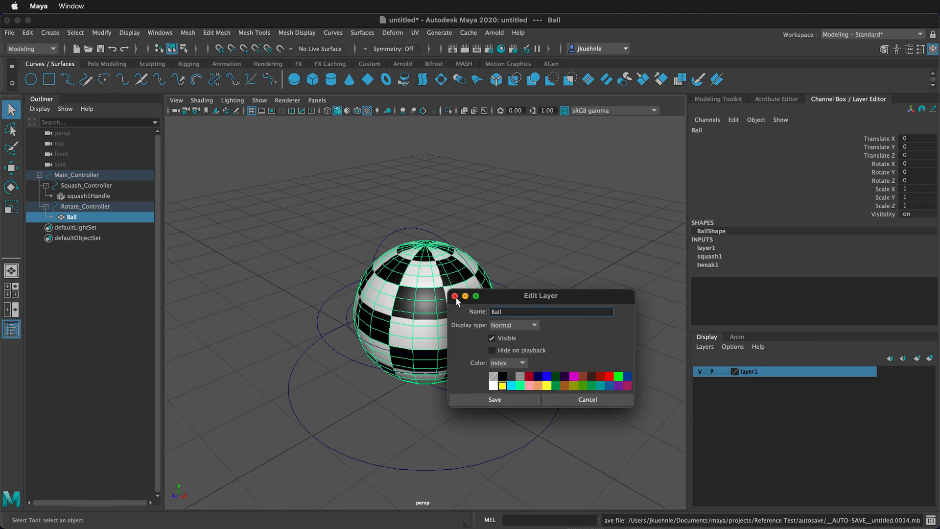
- Switch Ball_Layer to Reference display and confirm the ball can no longer be picked
left_click(494, 399)
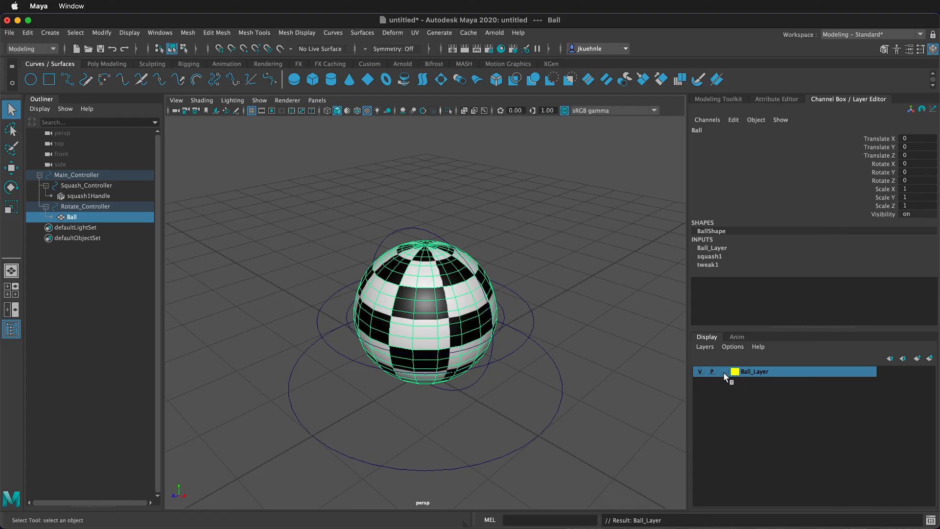
left_click(723, 372)
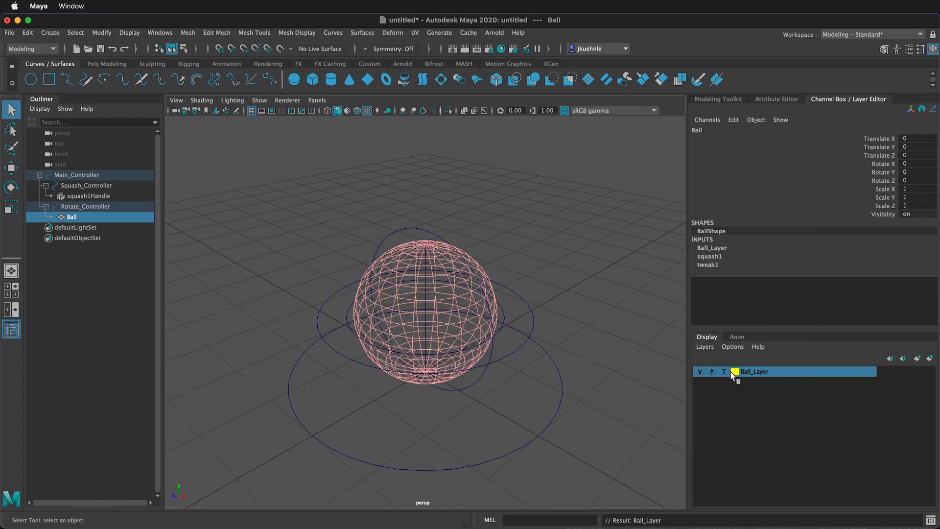
left_click(723, 371)
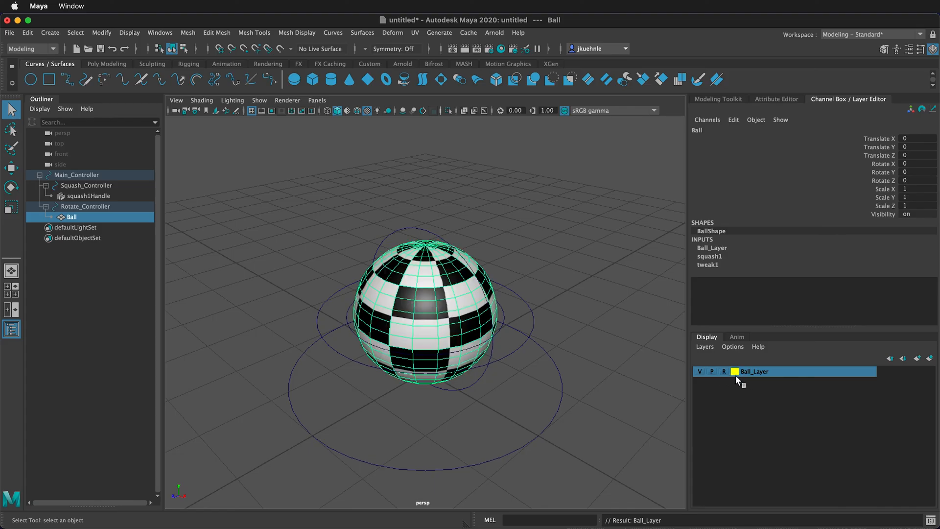
left_click(586, 261)
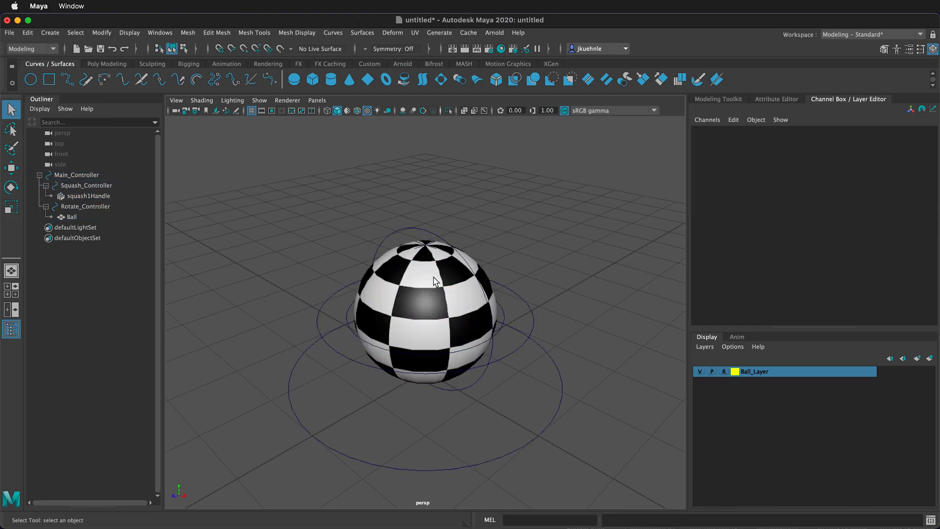
mouse_move(567, 201)
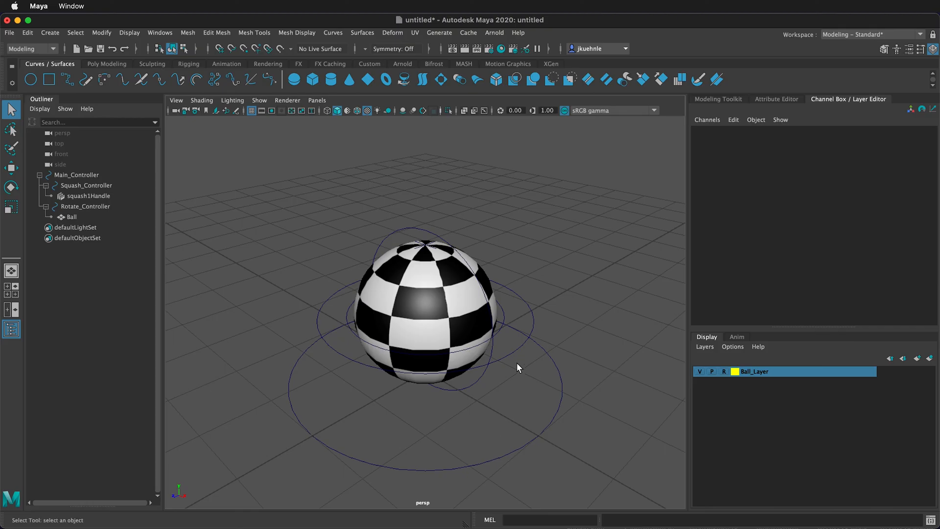
left_click(85, 185)
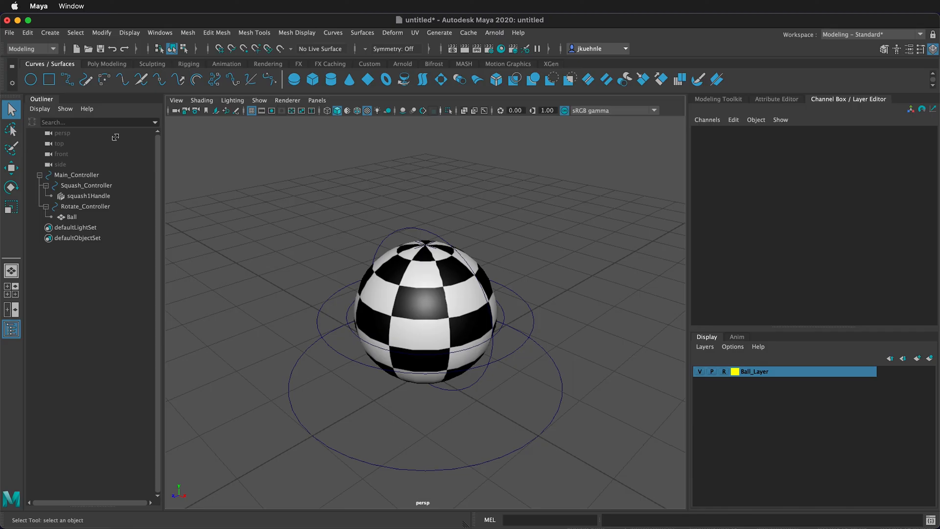
left_click(77, 174)
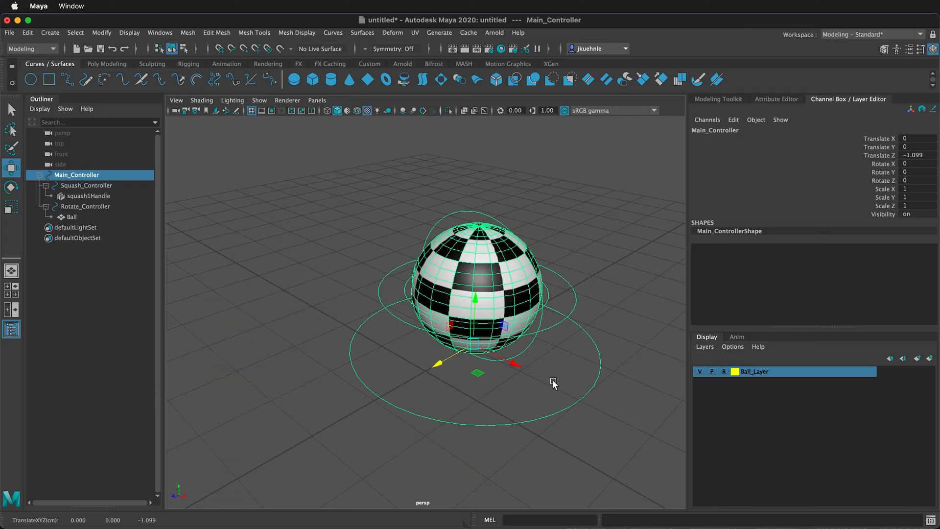
left_click(86, 206)
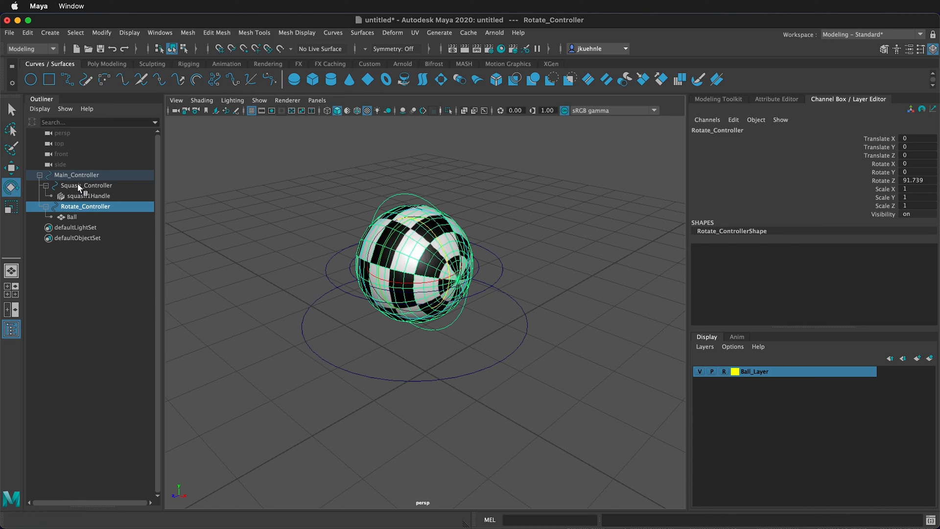
left_click(85, 184)
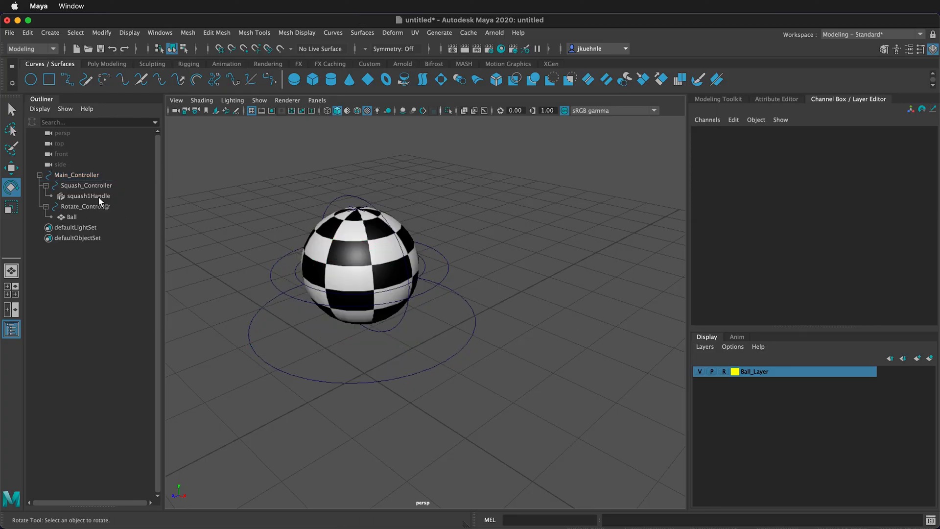
left_click(77, 175)
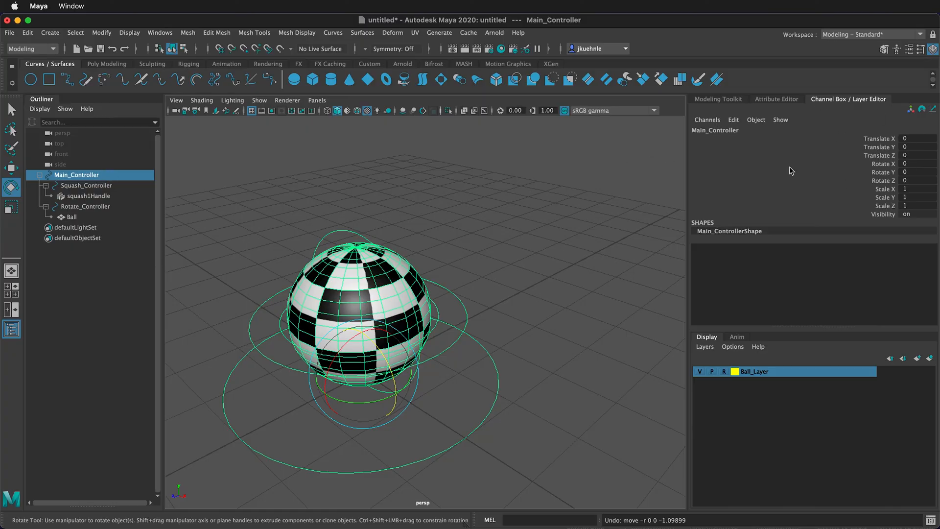
mouse_move(877, 163)
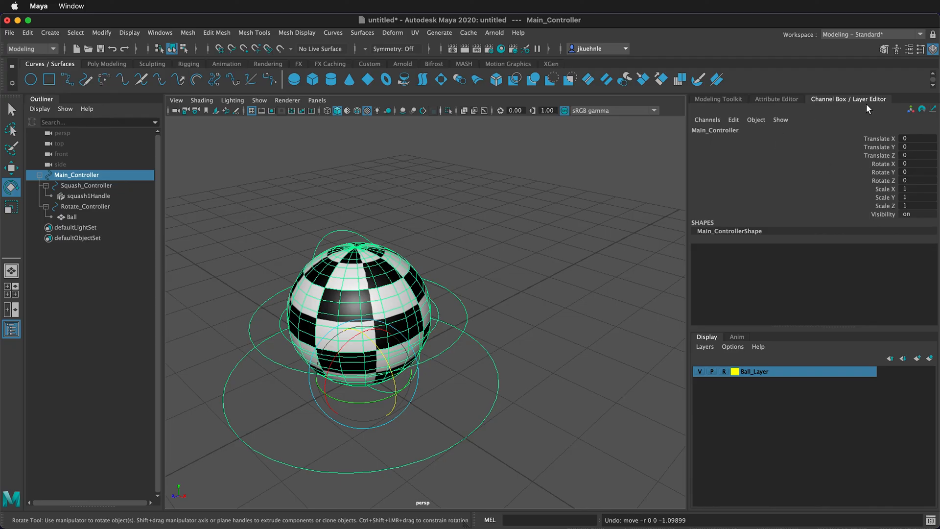
- Lock and hide Main_Controller's Rotate X, Y and Z channels
left_click(881, 163)
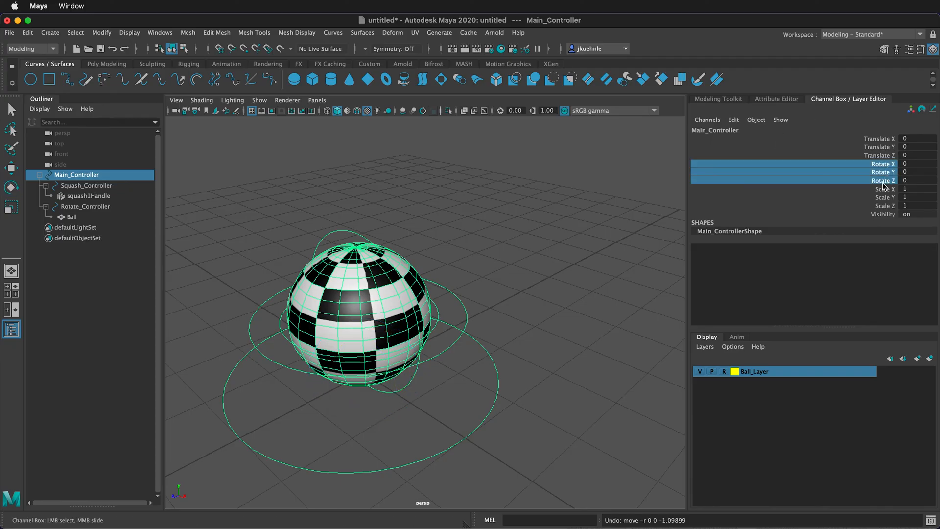
right_click(884, 179)
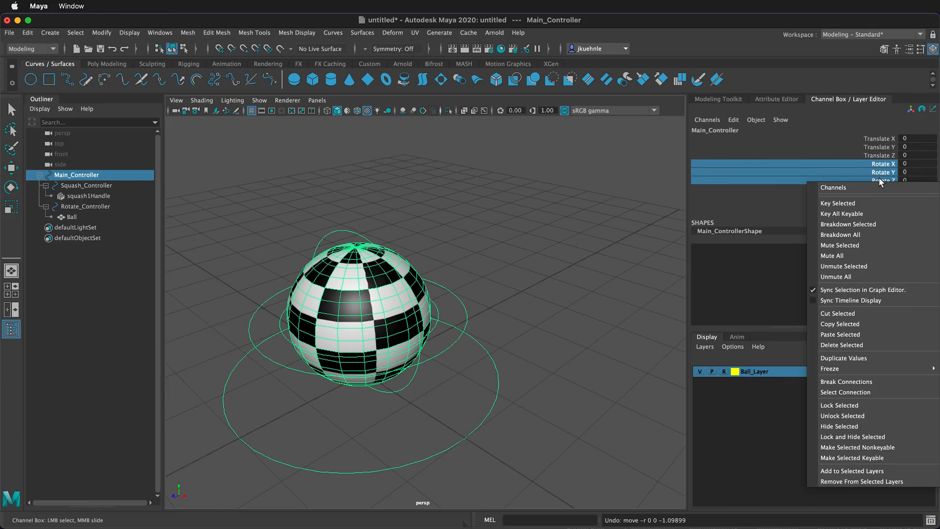
mouse_move(842, 416)
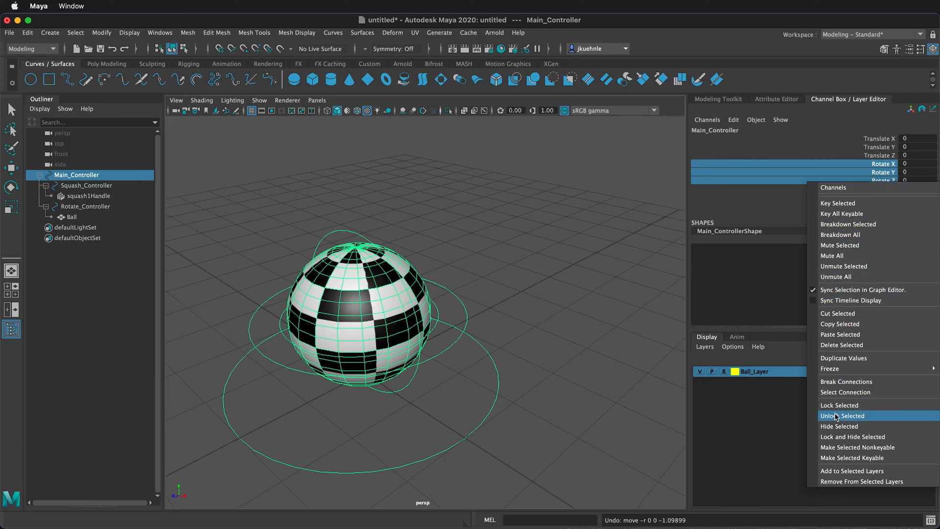
left_click(844, 415)
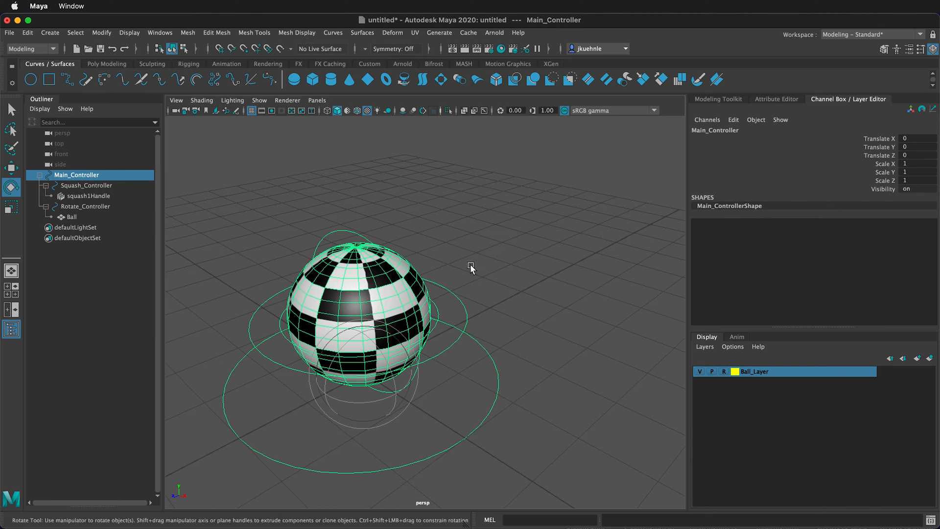
left_click(86, 185)
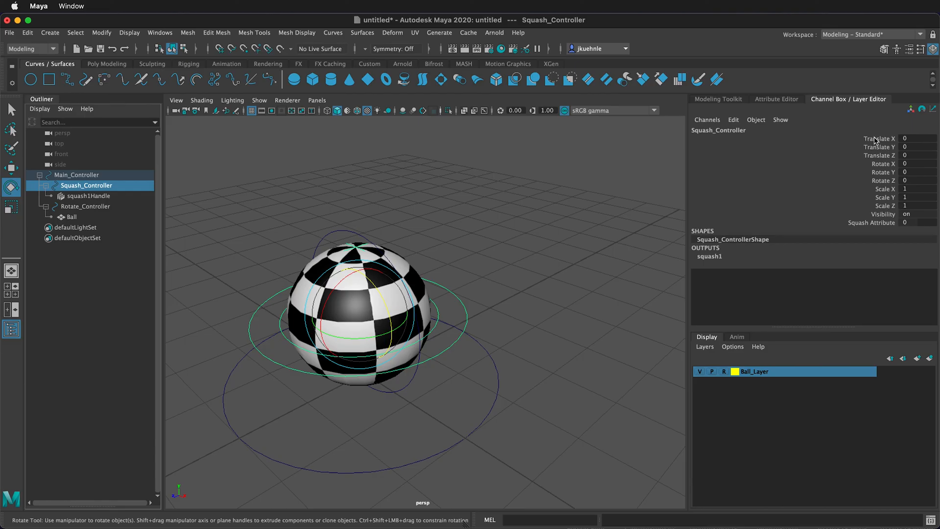
mouse_move(884, 140)
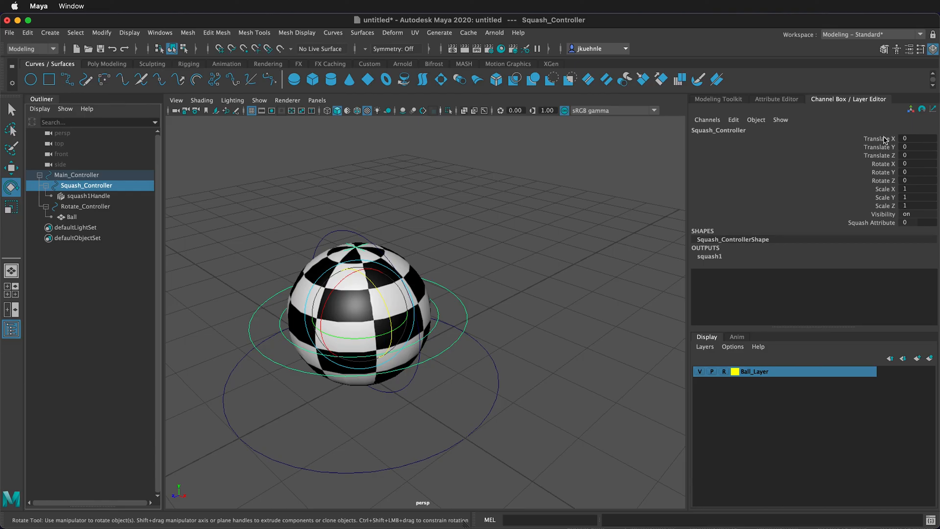
mouse_move(884, 149)
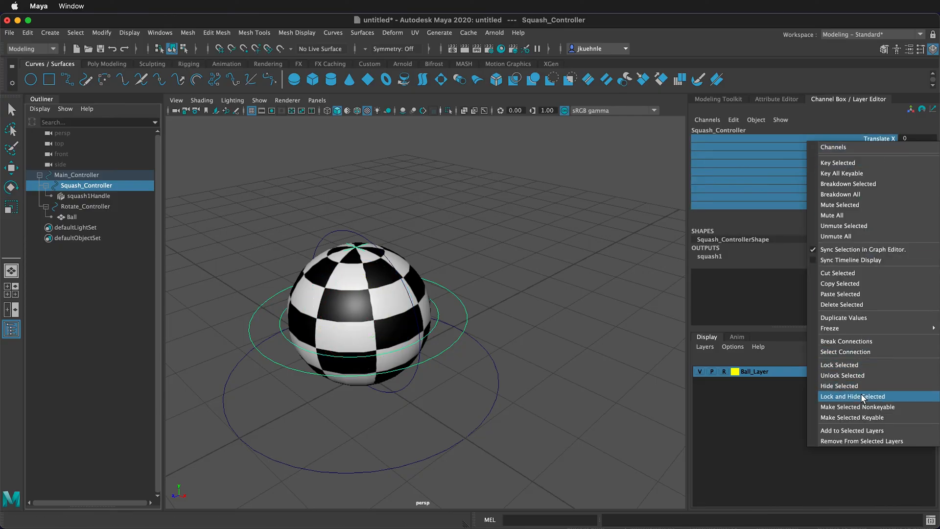
- Lock and hide Squash_Controller's translate, rotate and scale channels, keeping Visibility and Squash Attribute
left_click(852, 396)
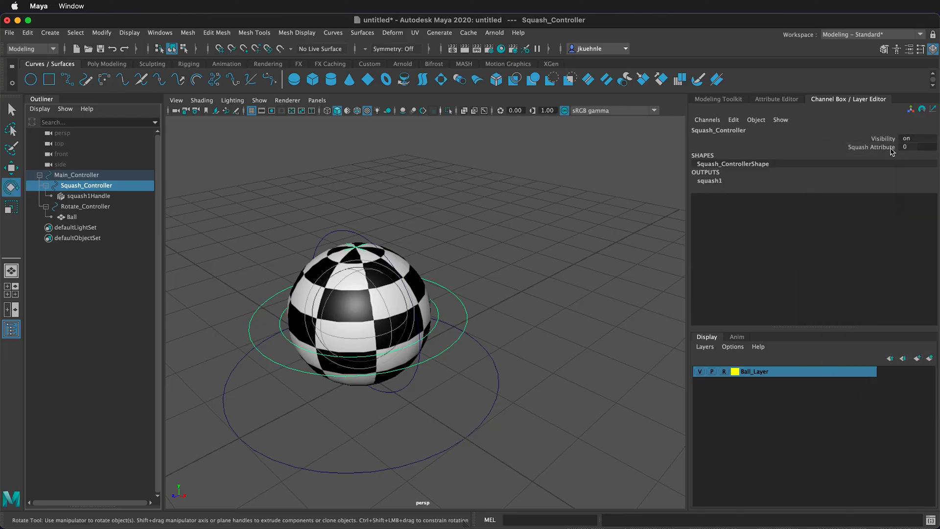
mouse_move(909, 158)
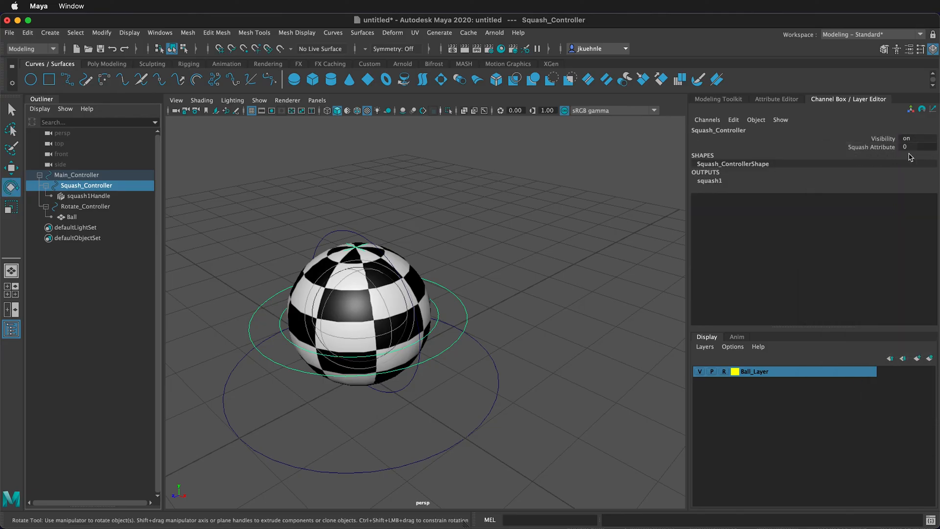
left_click(84, 206)
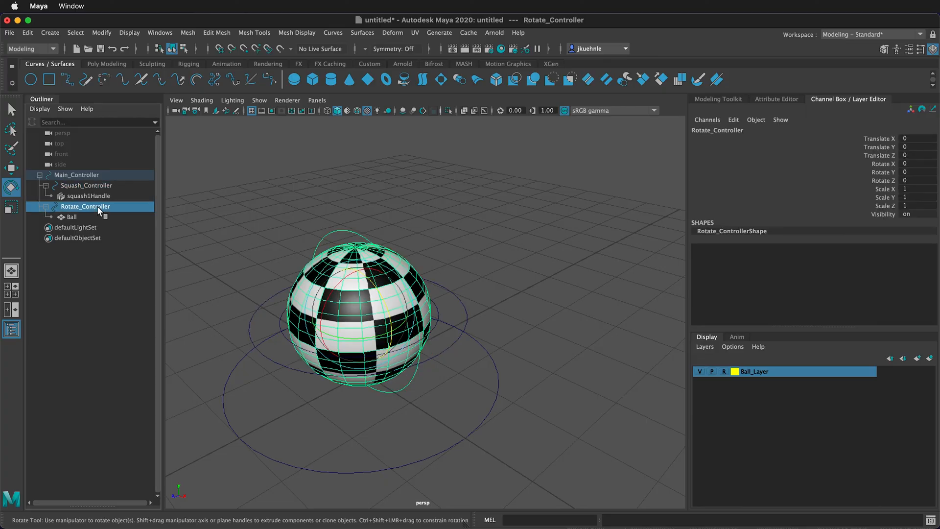
mouse_move(902, 155)
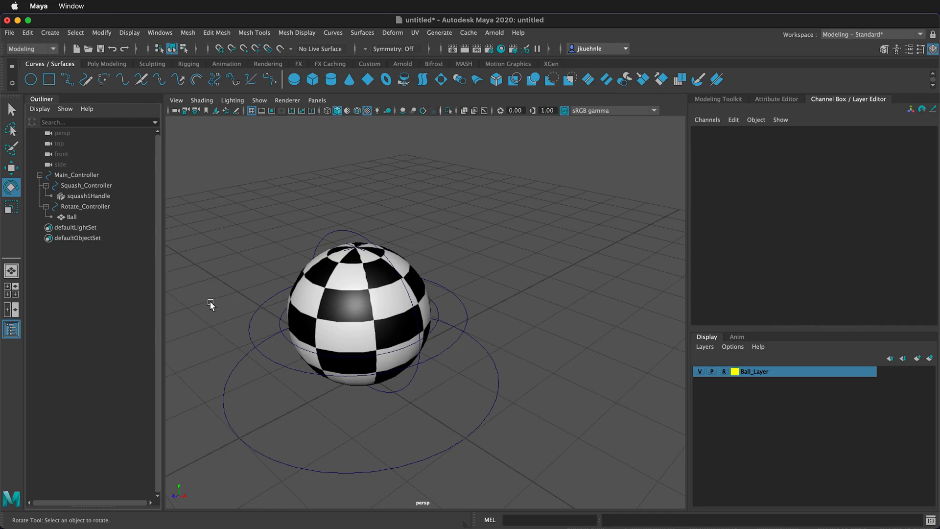
mouse_move(535, 304)
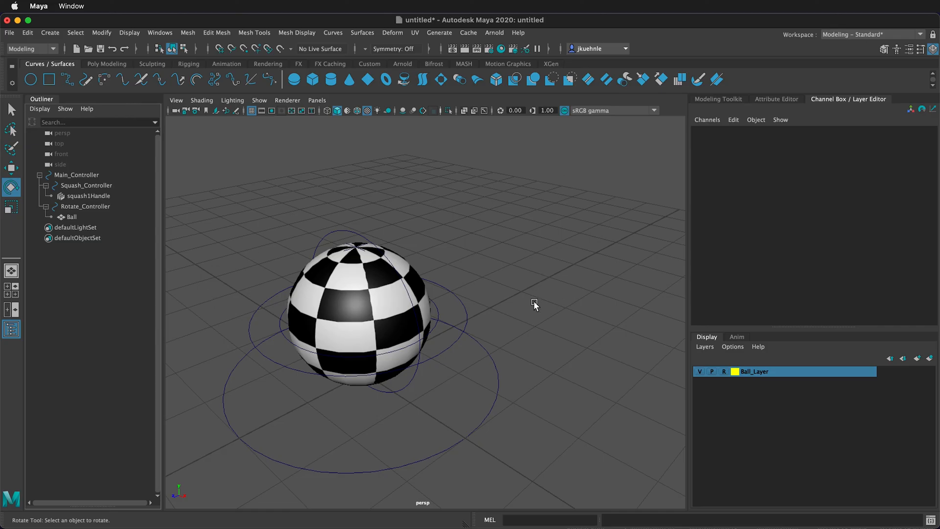
- Reselect Main_Controller to verify its rotation channels stay hidden, then bring up the File menu
left_click(77, 174)
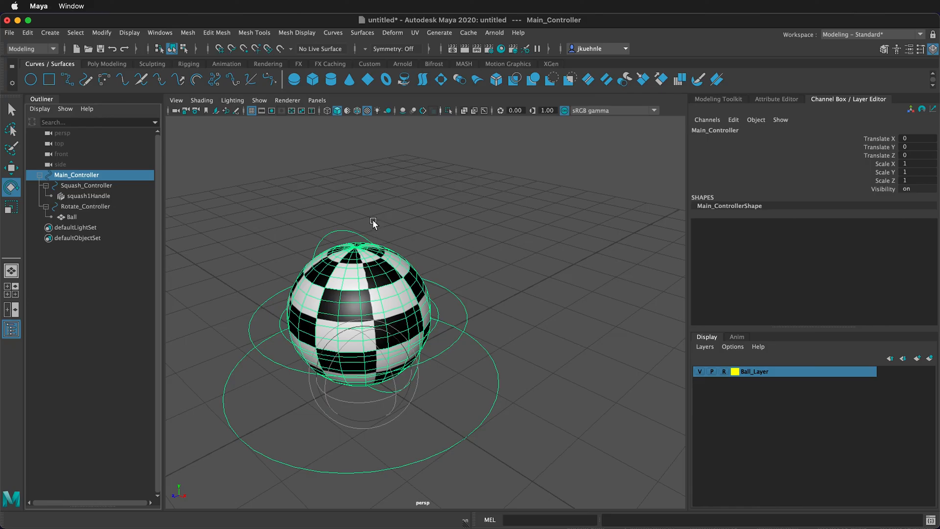
mouse_move(373, 221)
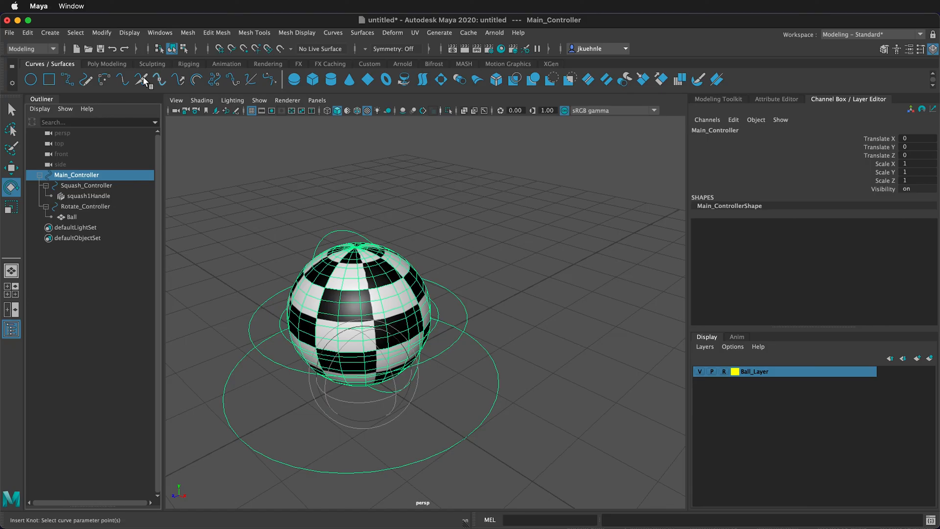
left_click(8, 32)
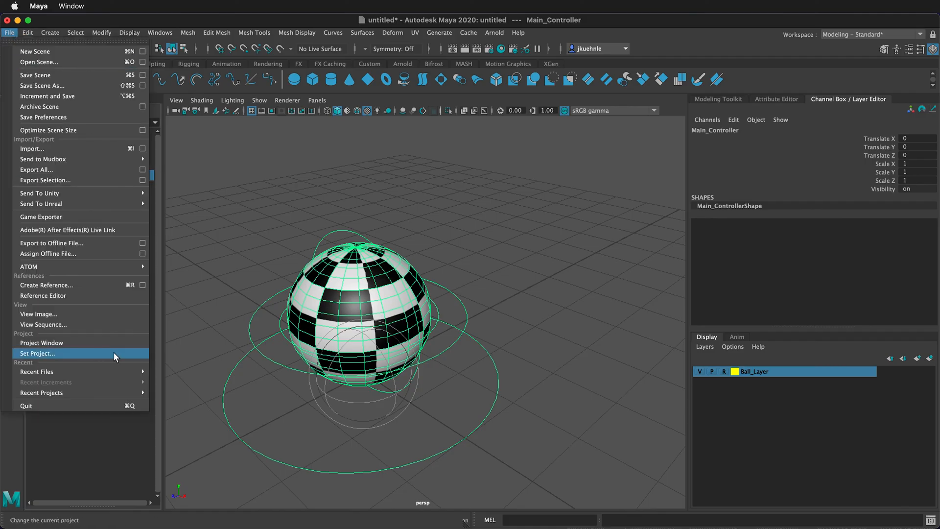